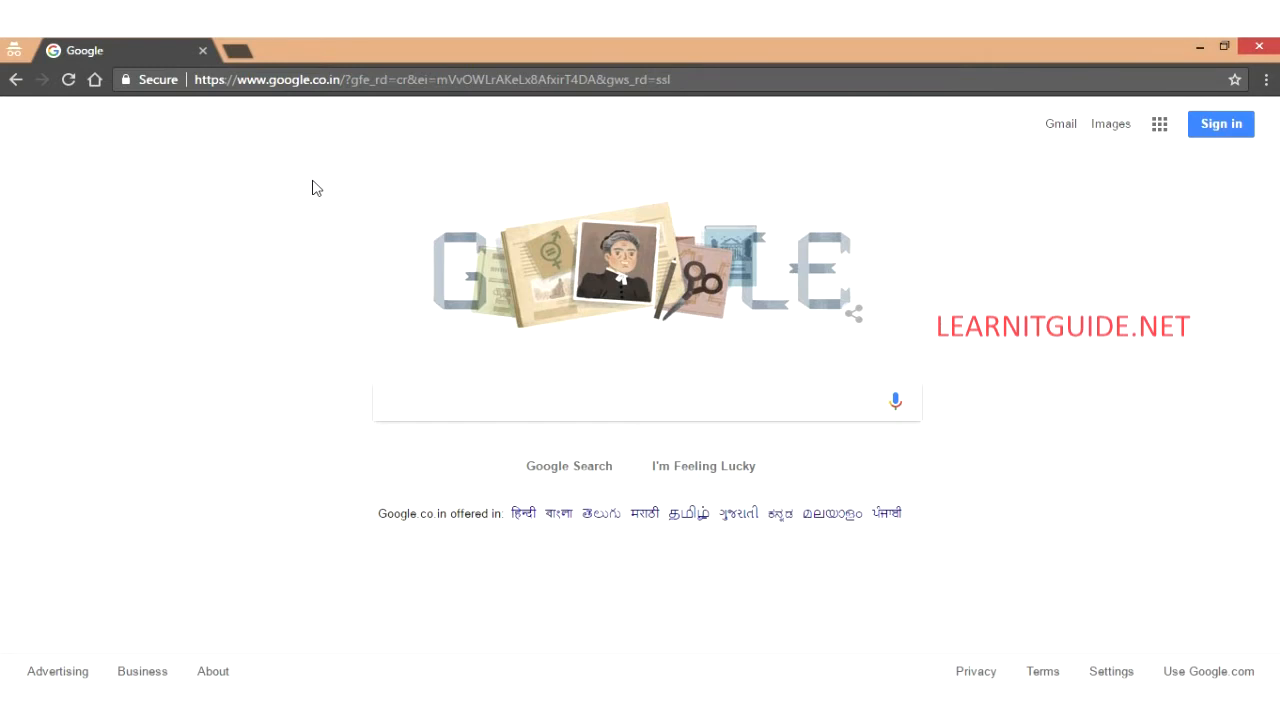
# Step: Search Google for 'download ubuntu 14 64 bit iso'
pyautogui.click(640, 400)
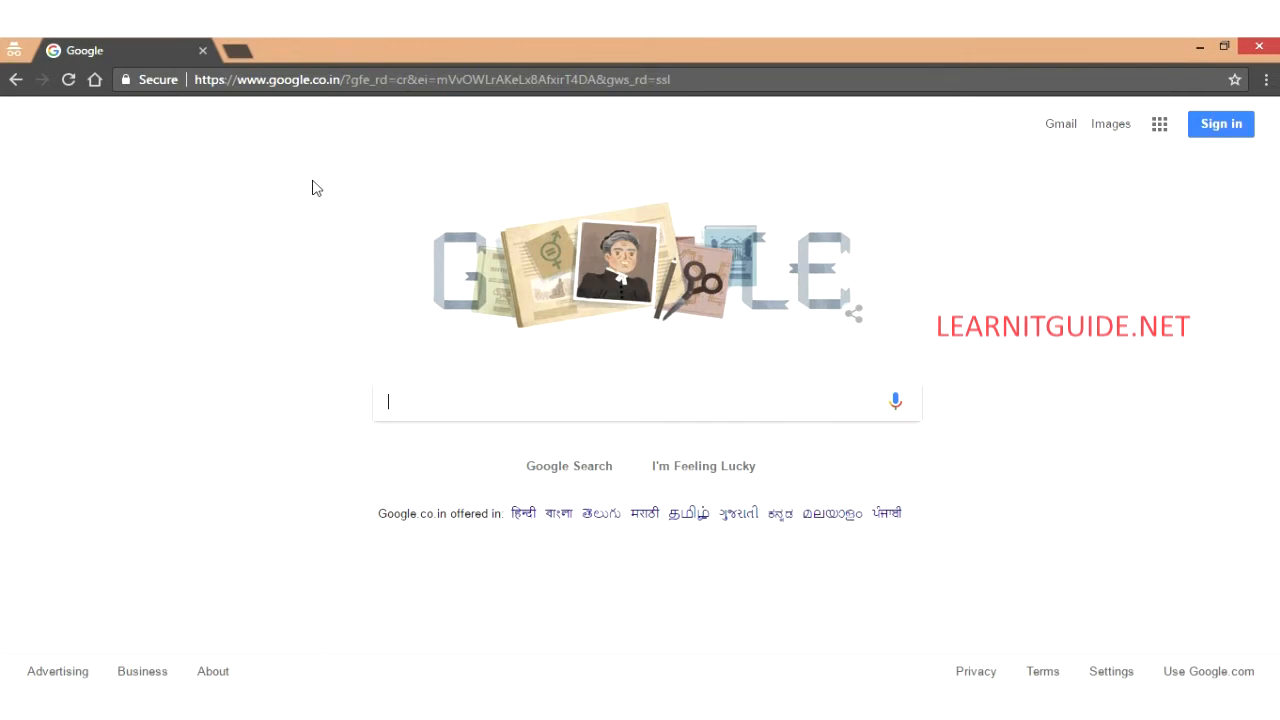
pyautogui.write('download ubuntu 14 64 bit iso')
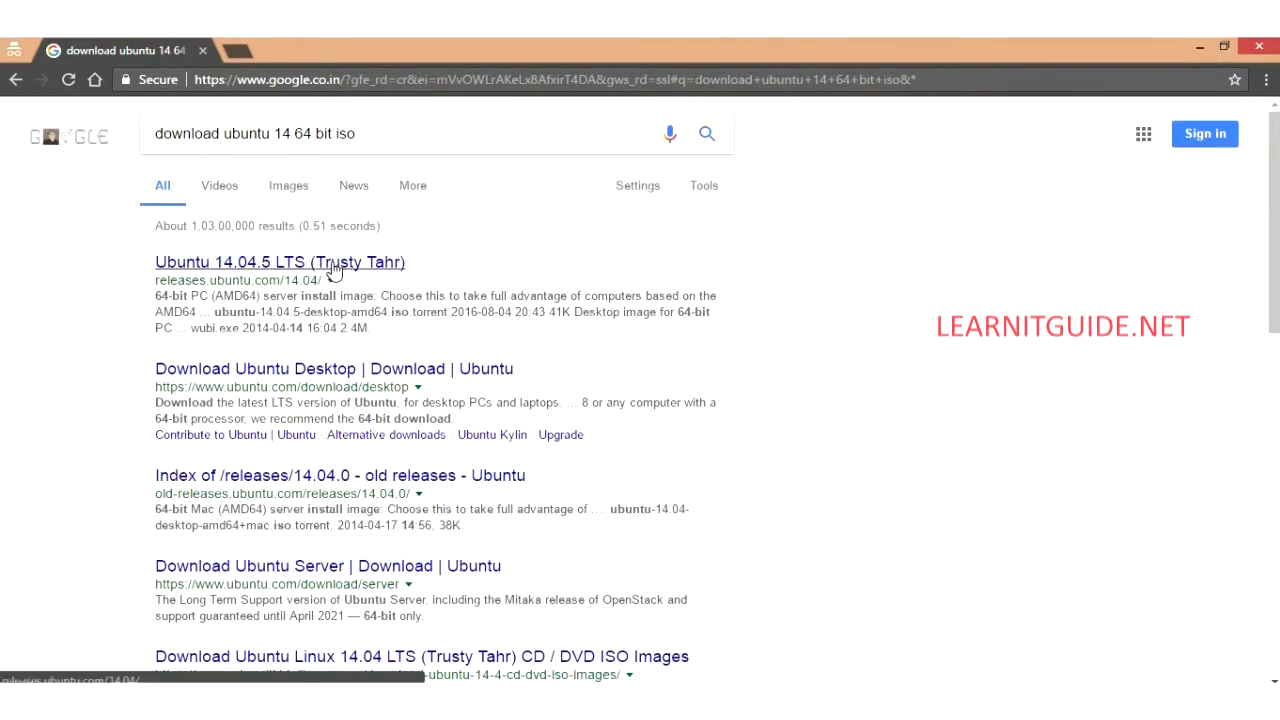
# Step: Start a Save-link-as download of the 64-bit server install image from the Ubuntu 14.04.5 page, then cancel it
pyautogui.click(280, 262)
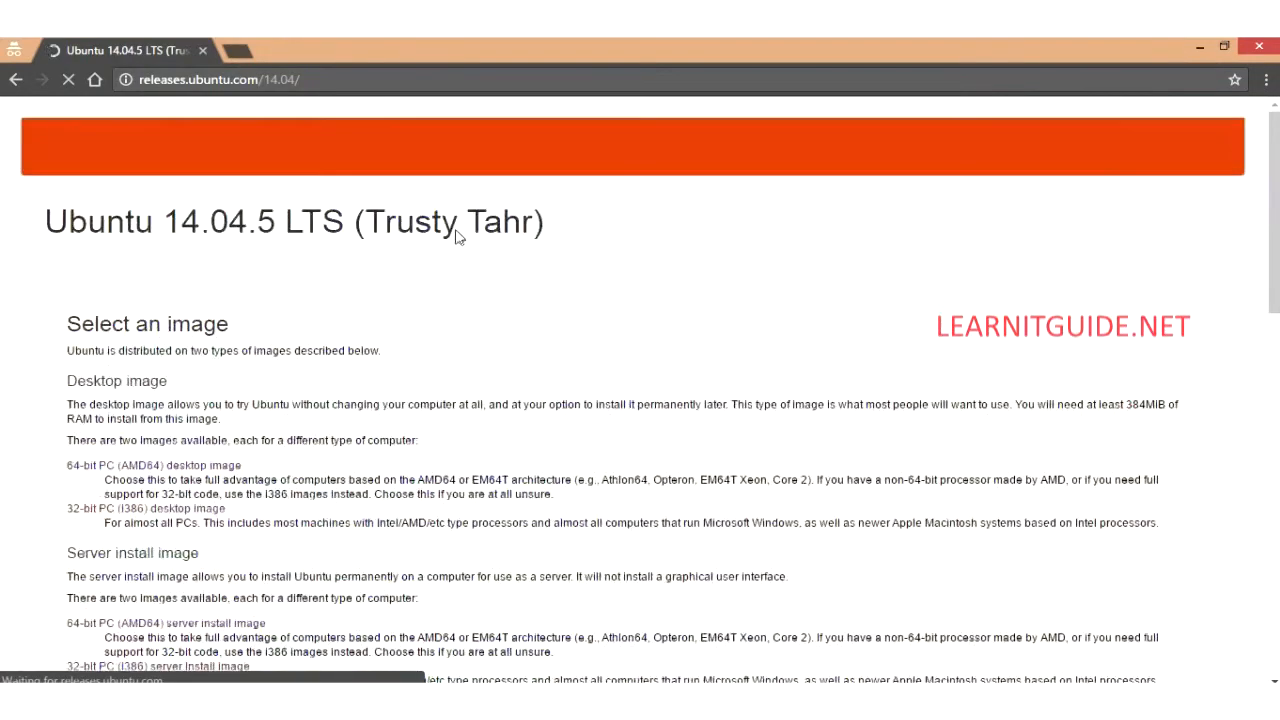
pyautogui.scroll(-3)
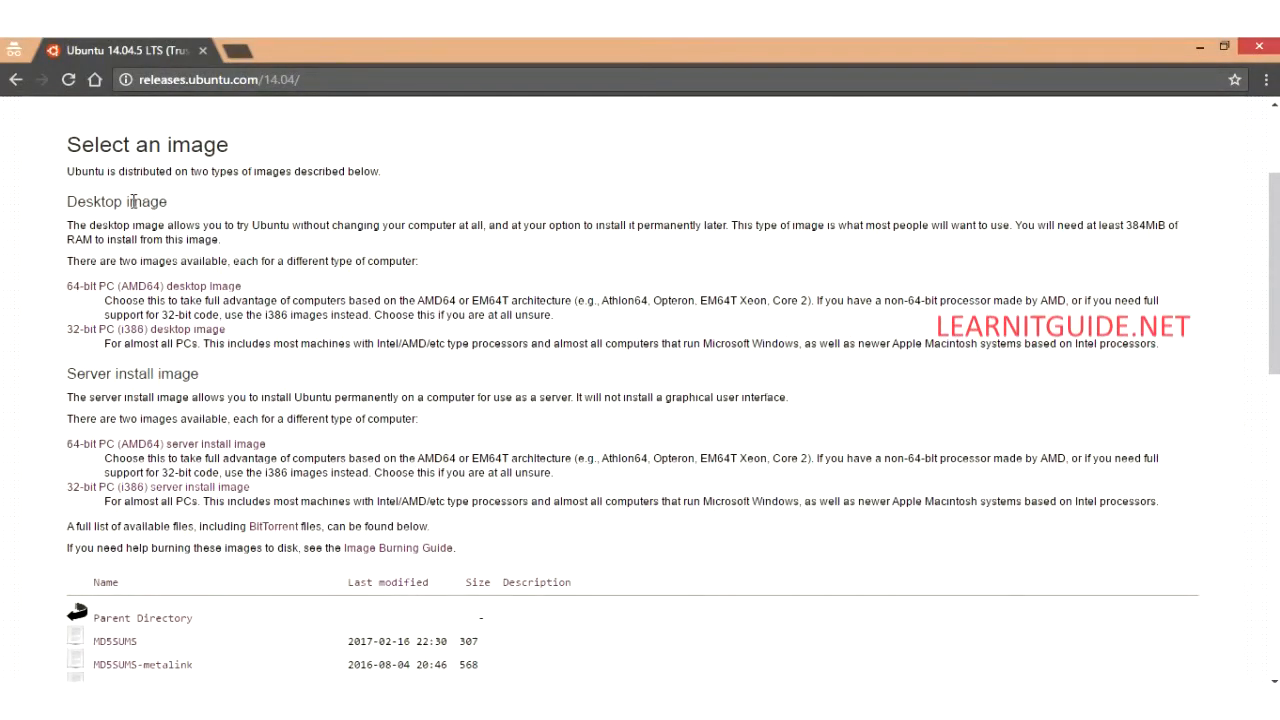
pyautogui.moveTo(280, 366)
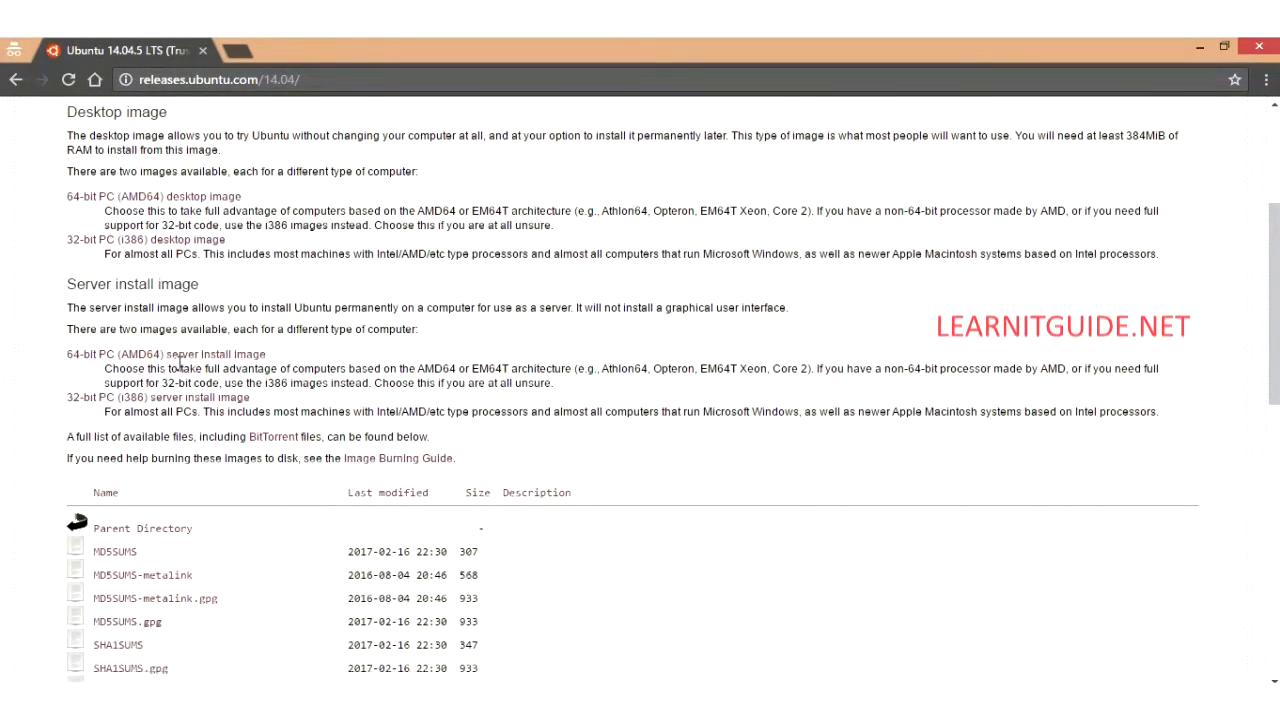
pyautogui.moveTo(190, 360)
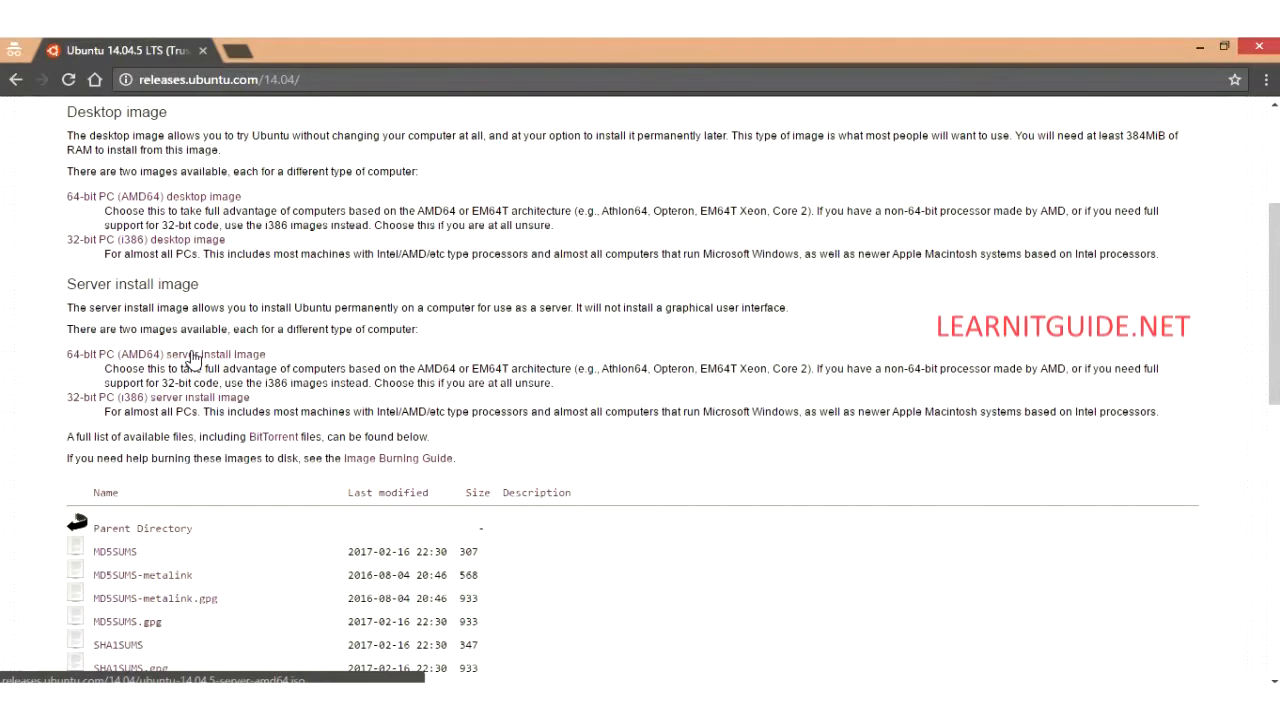
pyautogui.rightClick(190, 354)
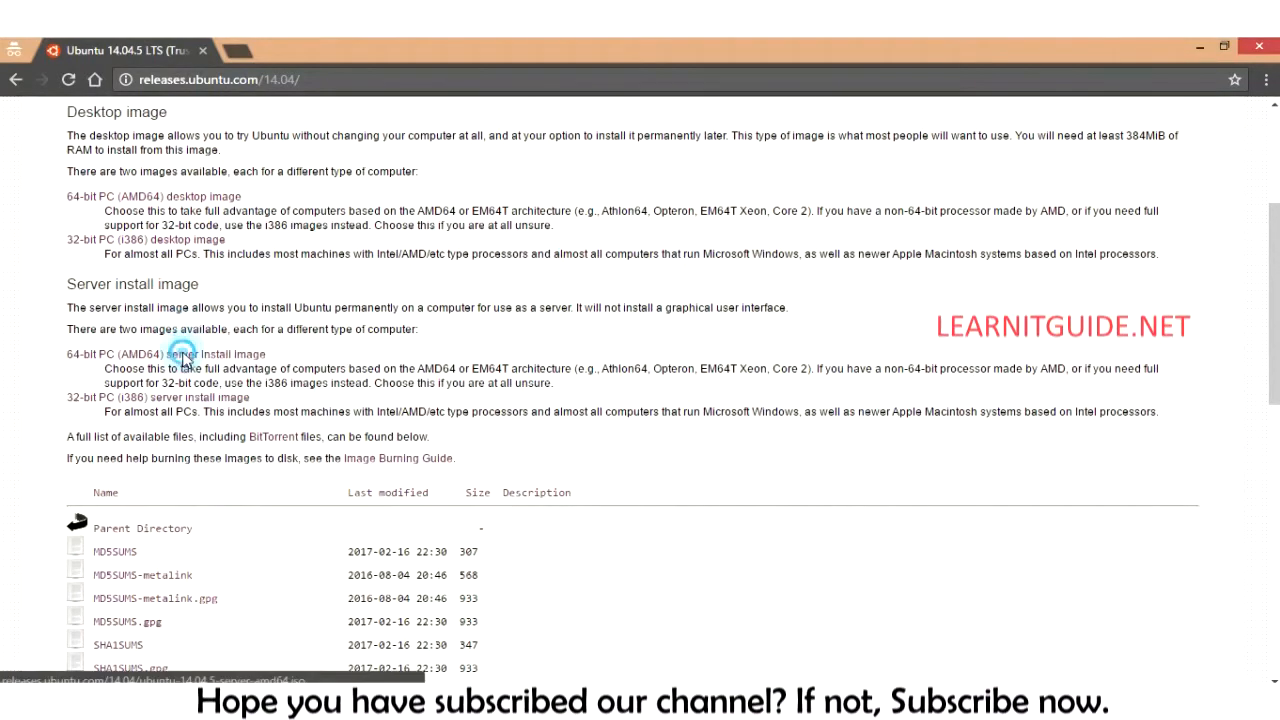
pyautogui.click(184, 352)
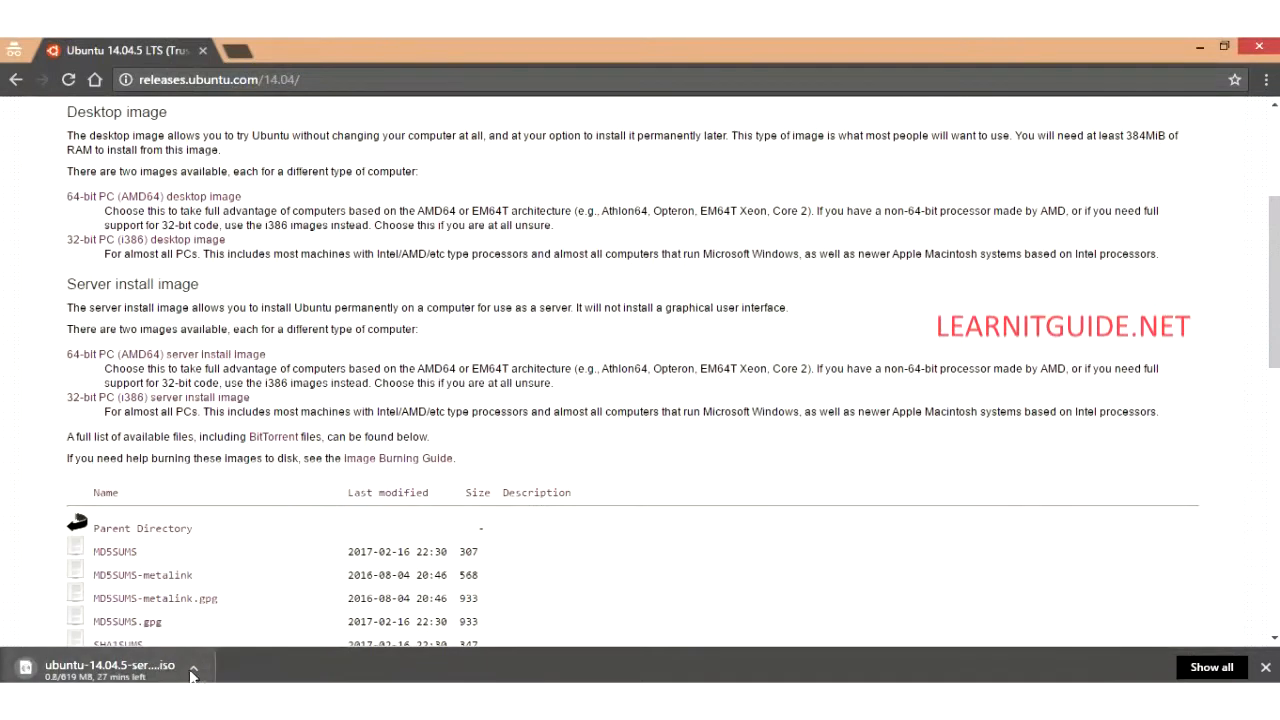
pyautogui.click(192, 668)
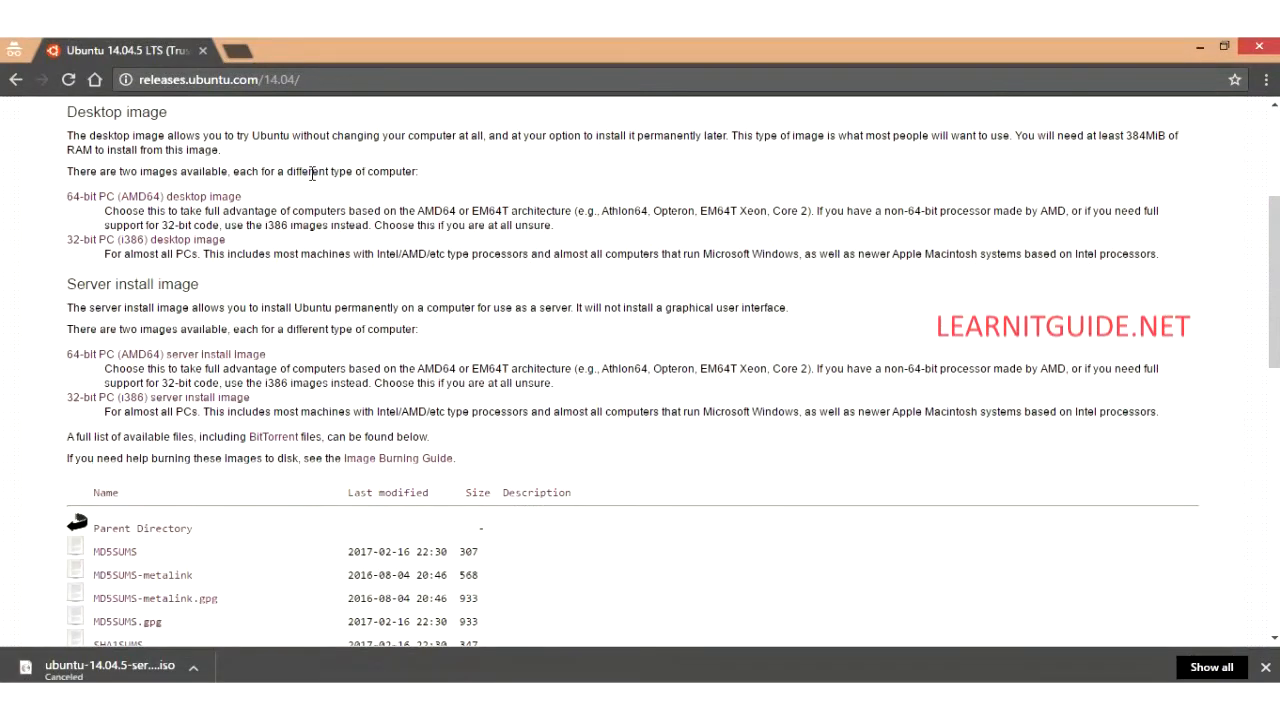
pyautogui.moveTo(310, 196)
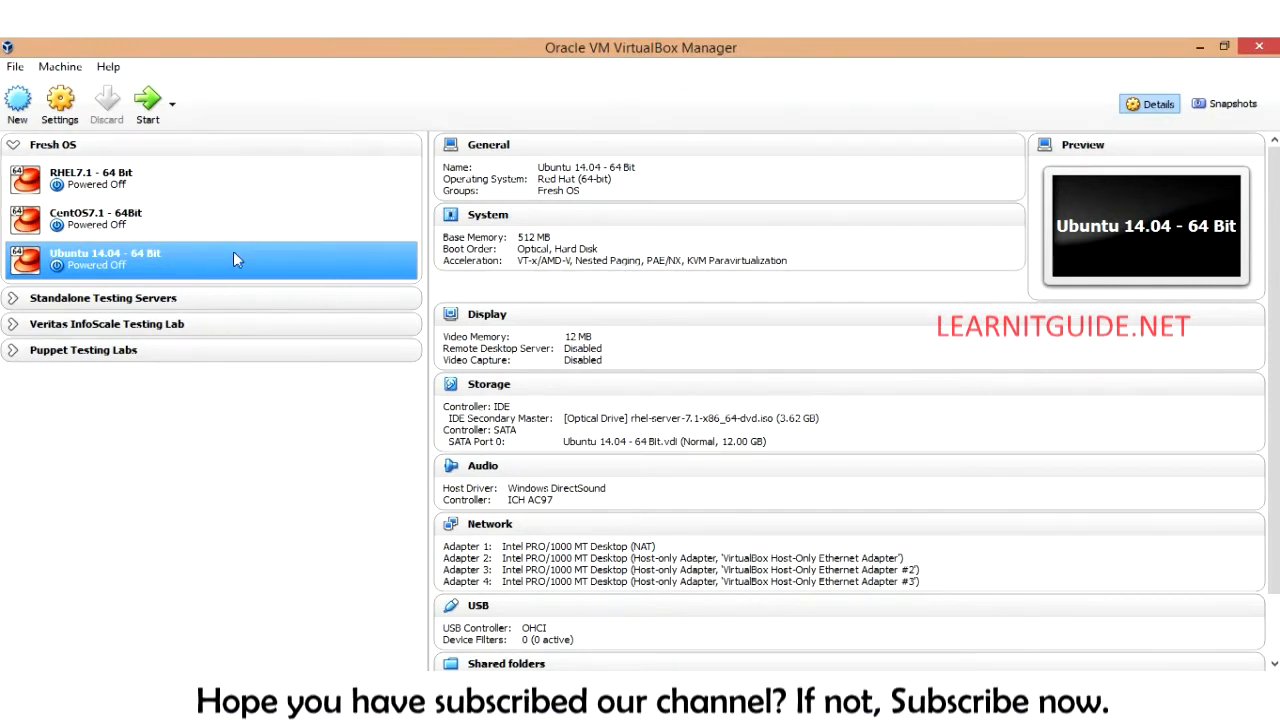
pyautogui.moveTo(196, 264)
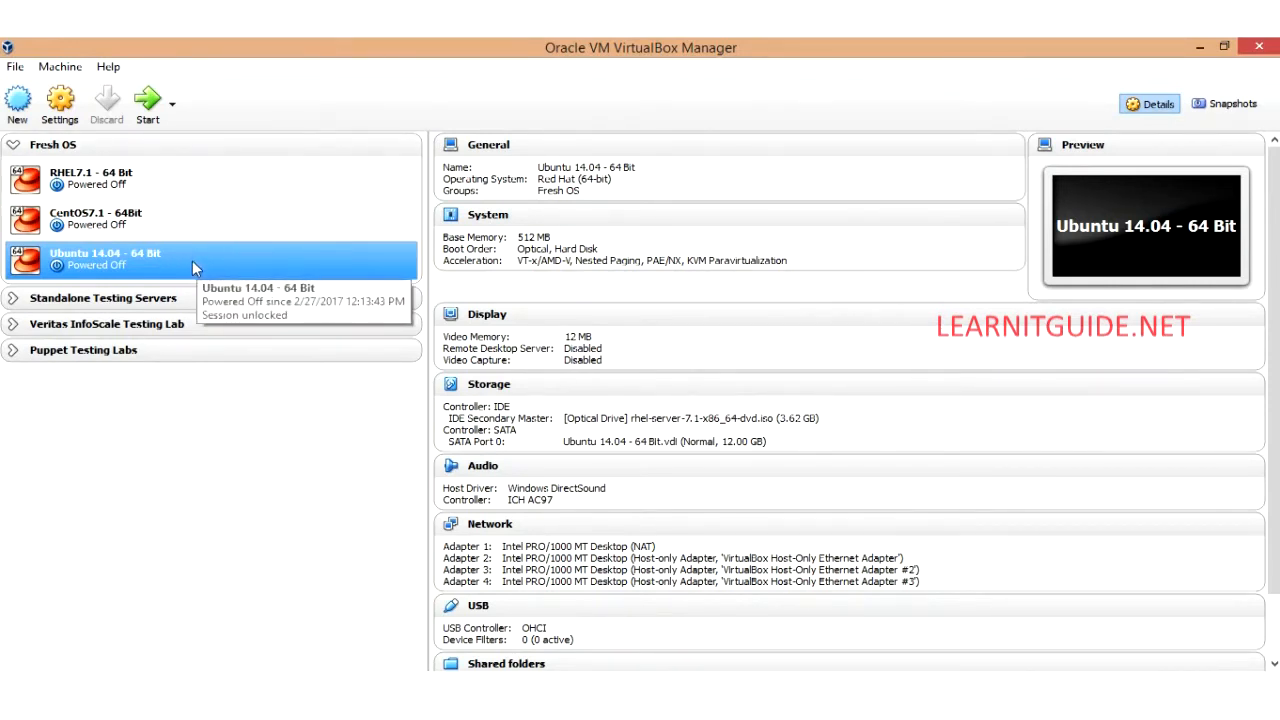
pyautogui.moveTo(148, 268)
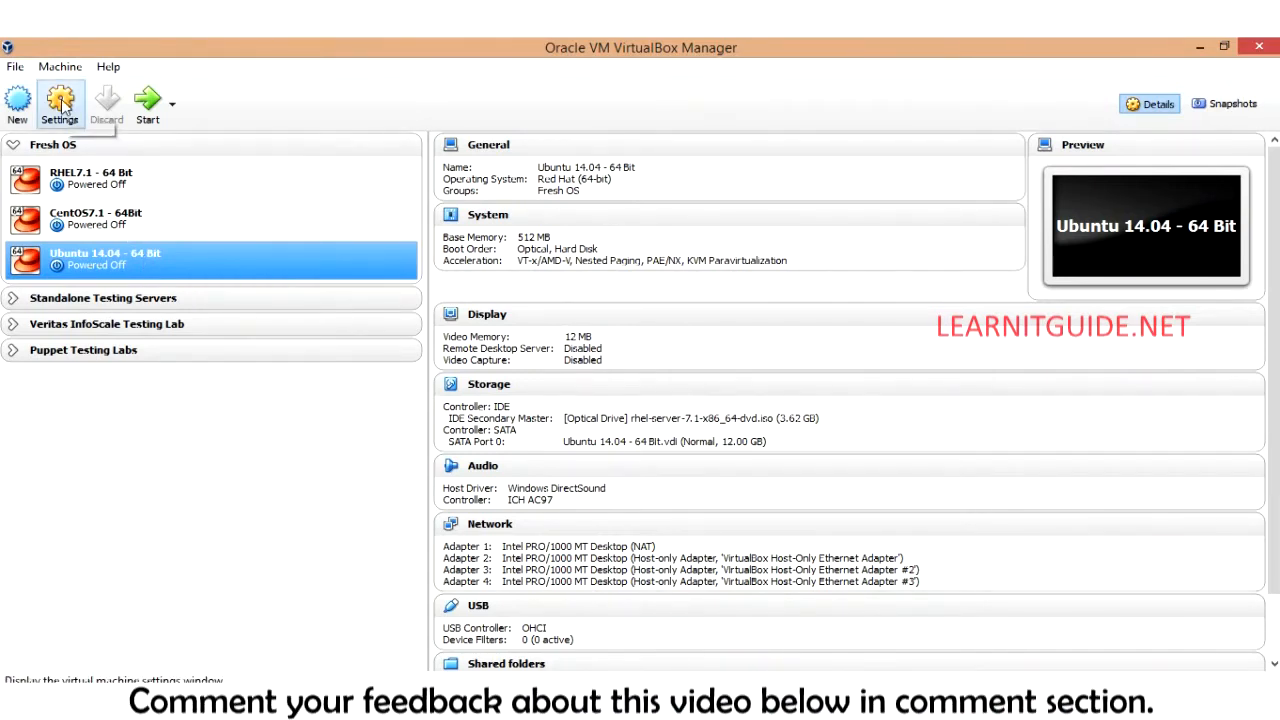
# Step: Attach the ubuntu-14.04.5-server-amd64 ISO as the VM's optical drive in Storage settings
pyautogui.click(60, 104)
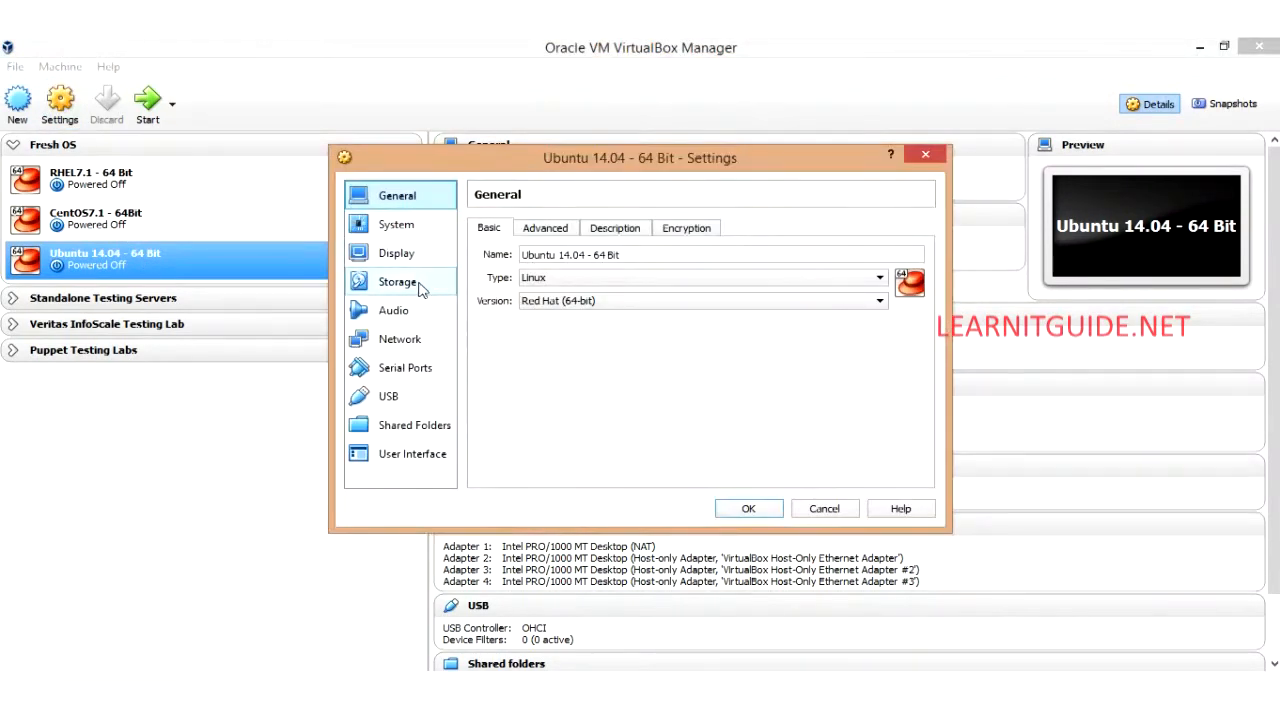
pyautogui.click(396, 280)
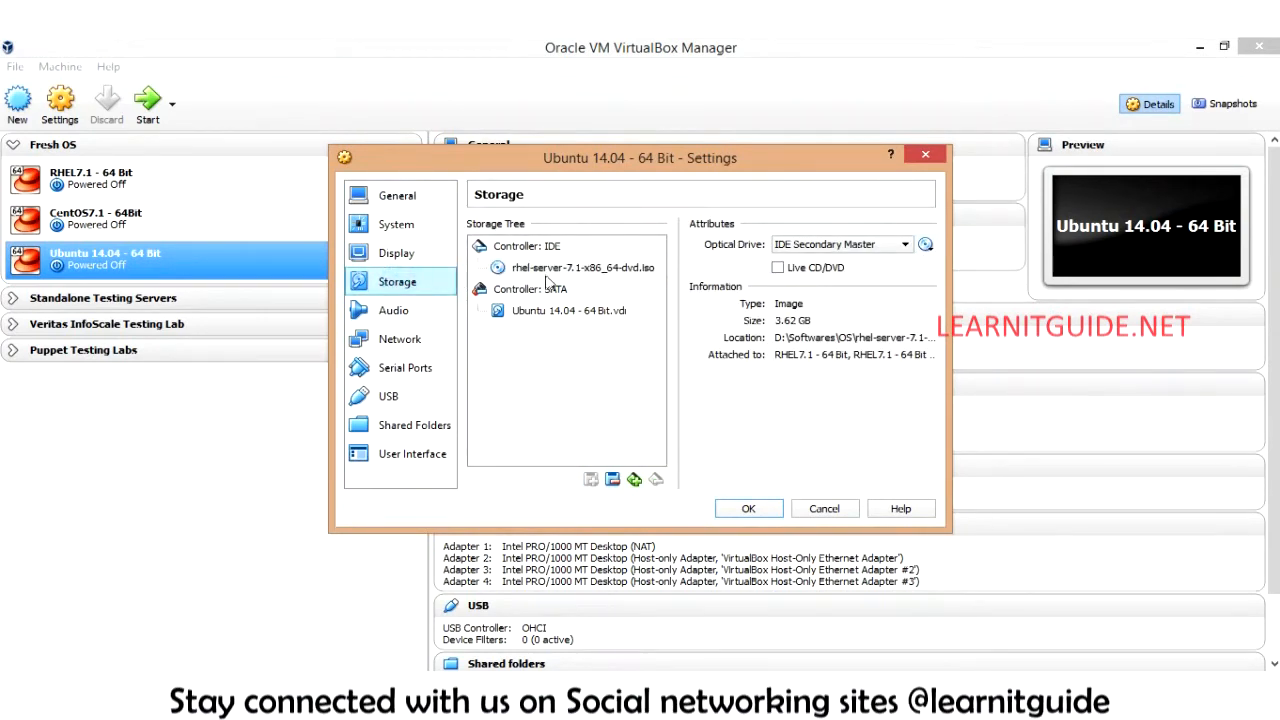
pyautogui.click(924, 244)
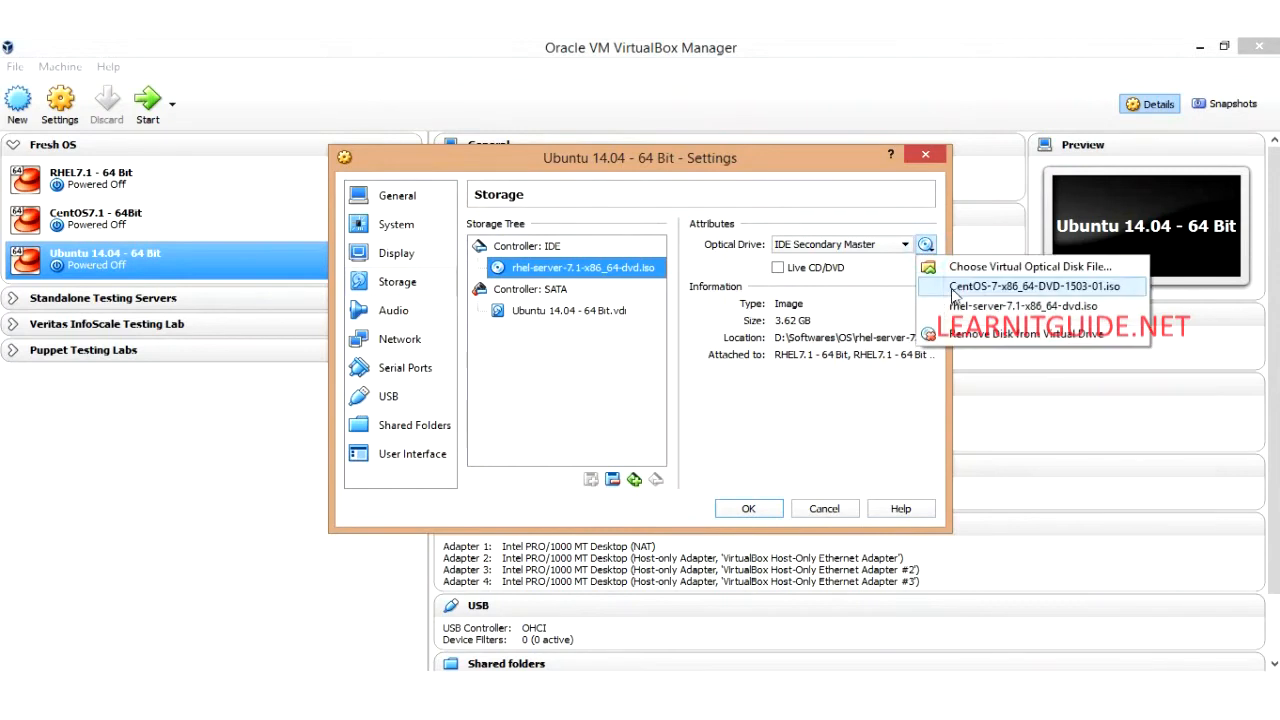
pyautogui.click(1028, 266)
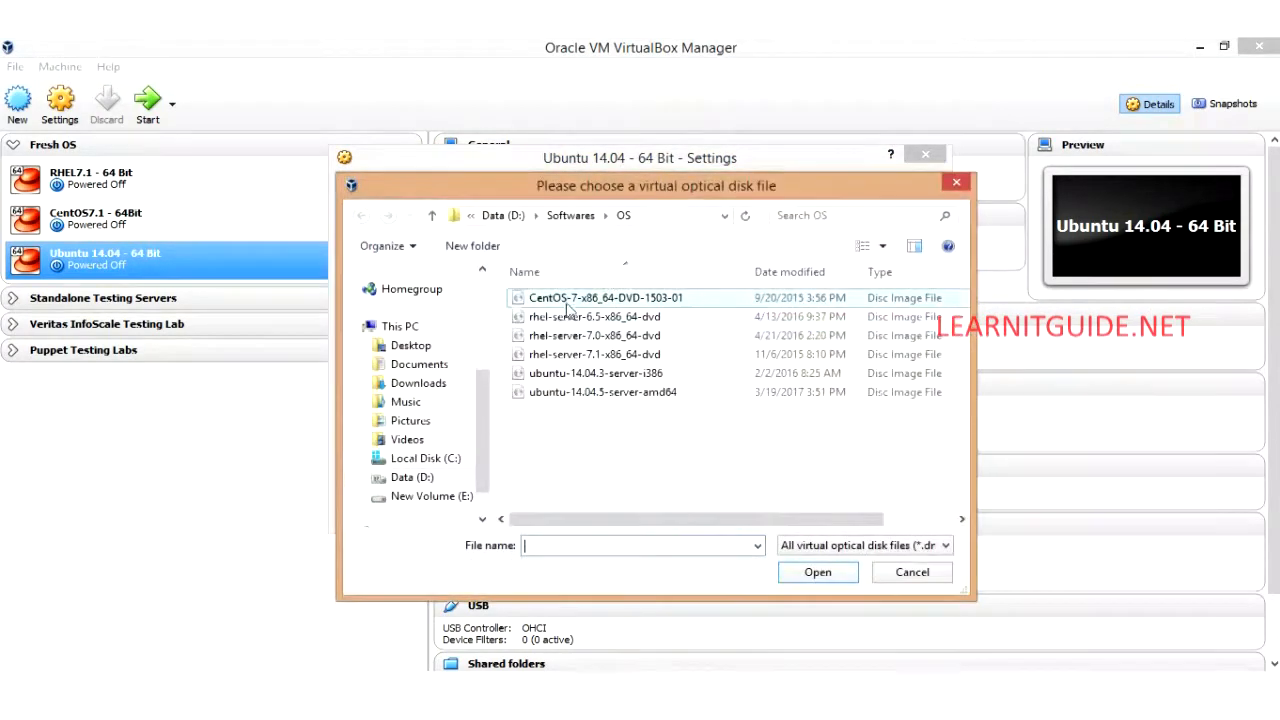
pyautogui.click(602, 390)
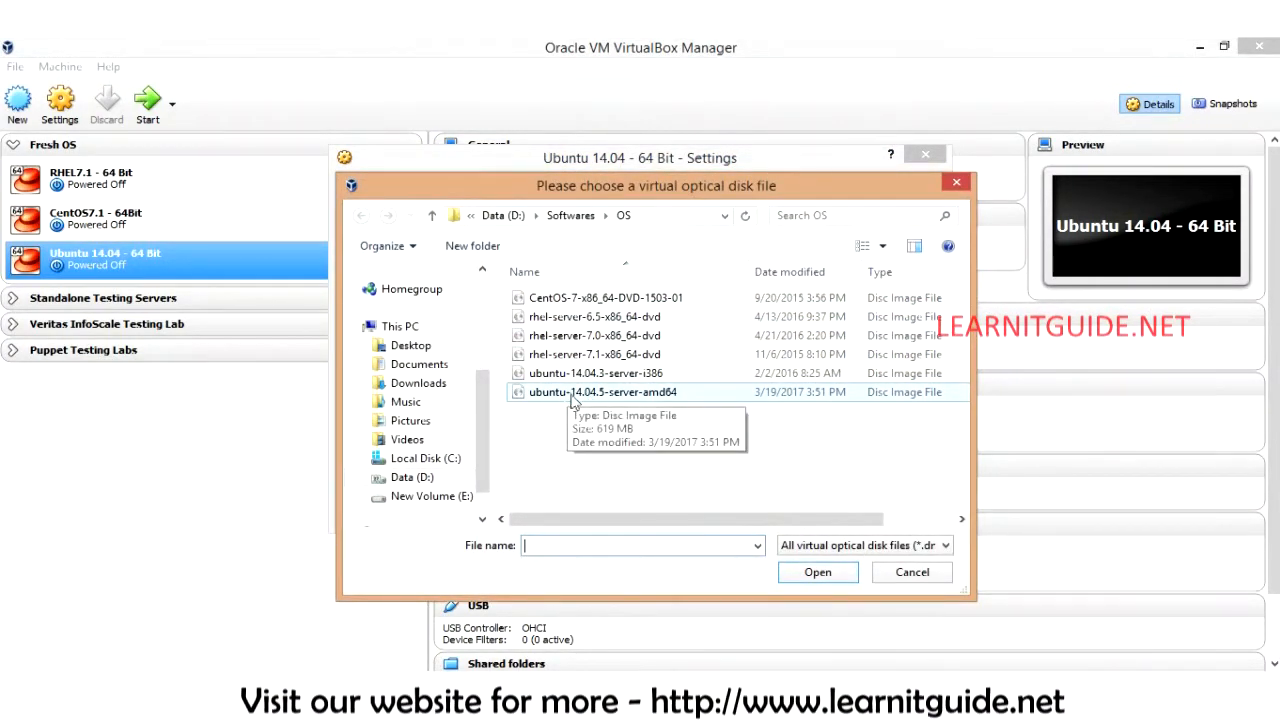
pyautogui.moveTo(598, 396)
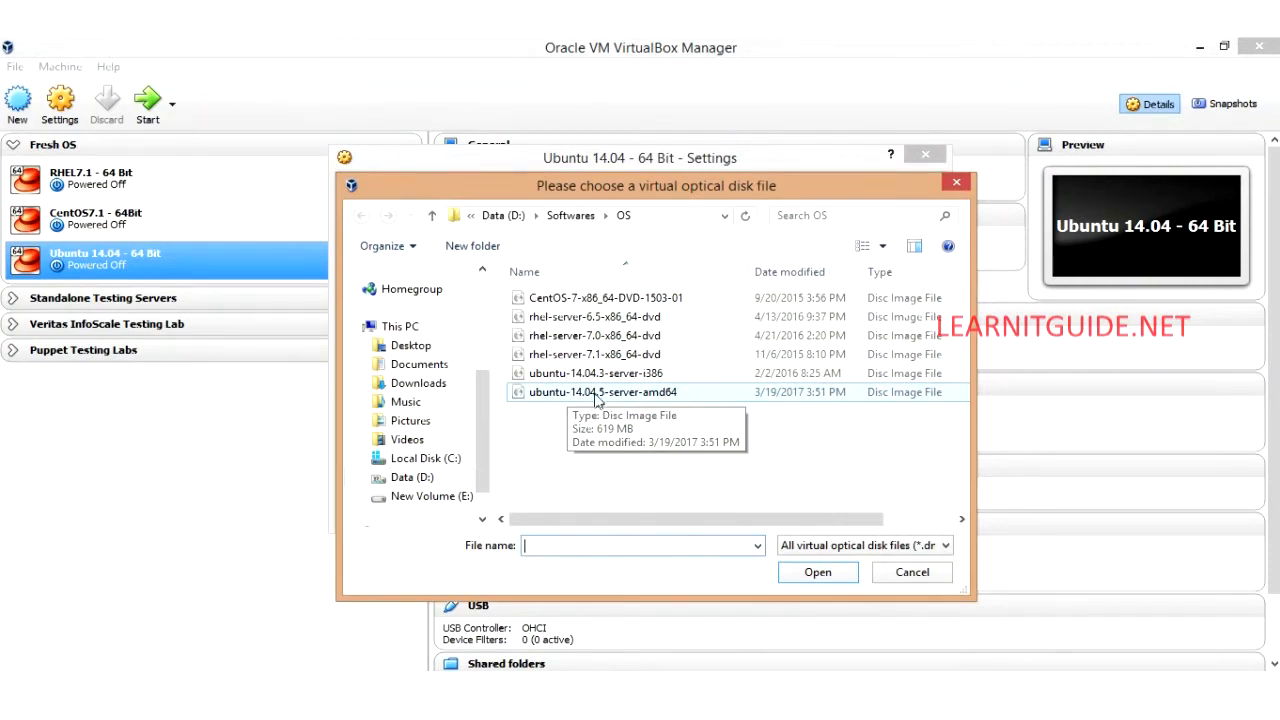
pyautogui.click(602, 390)
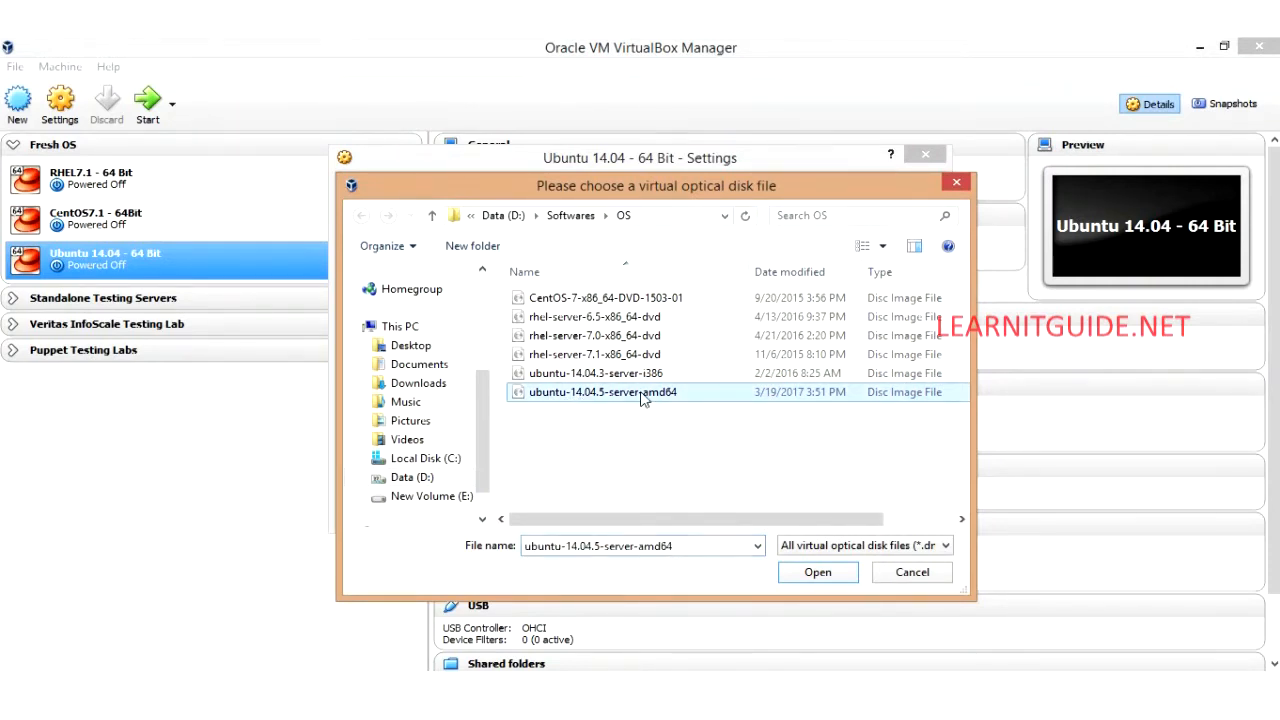
pyautogui.click(816, 572)
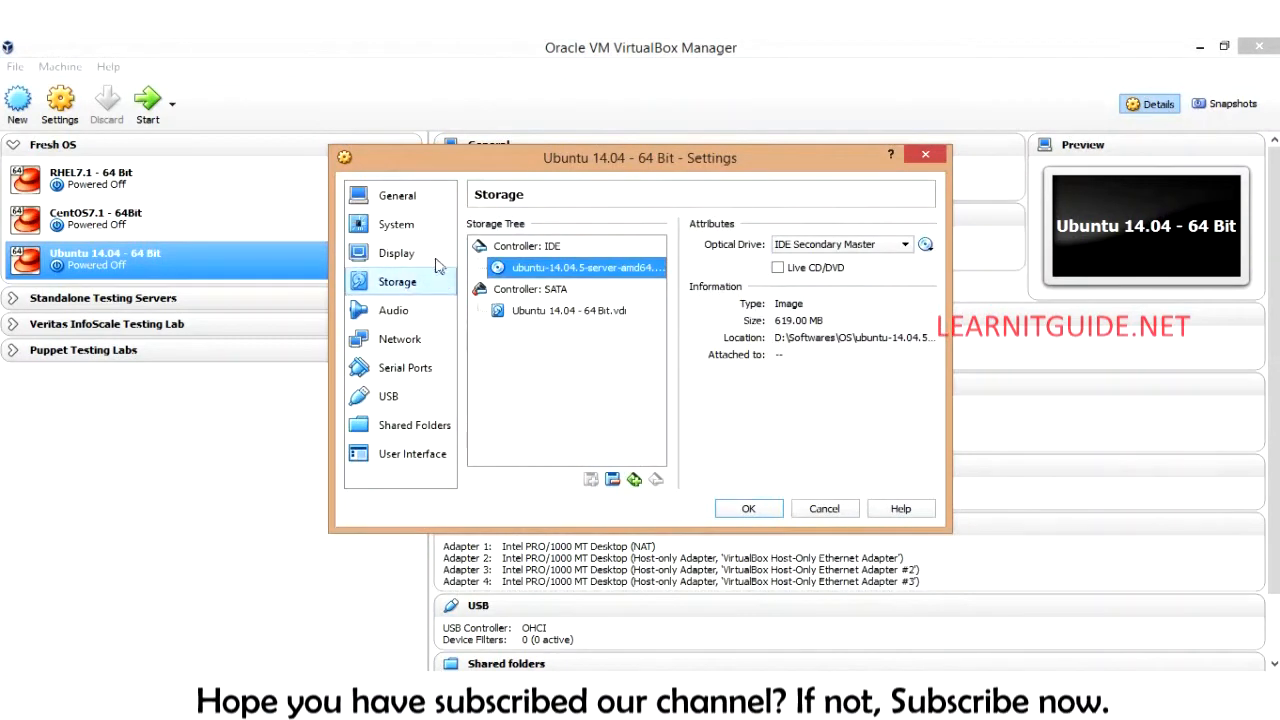
# Step: Set the VM's boot order to Optical then Hard Disk in System settings and save
pyautogui.click(396, 224)
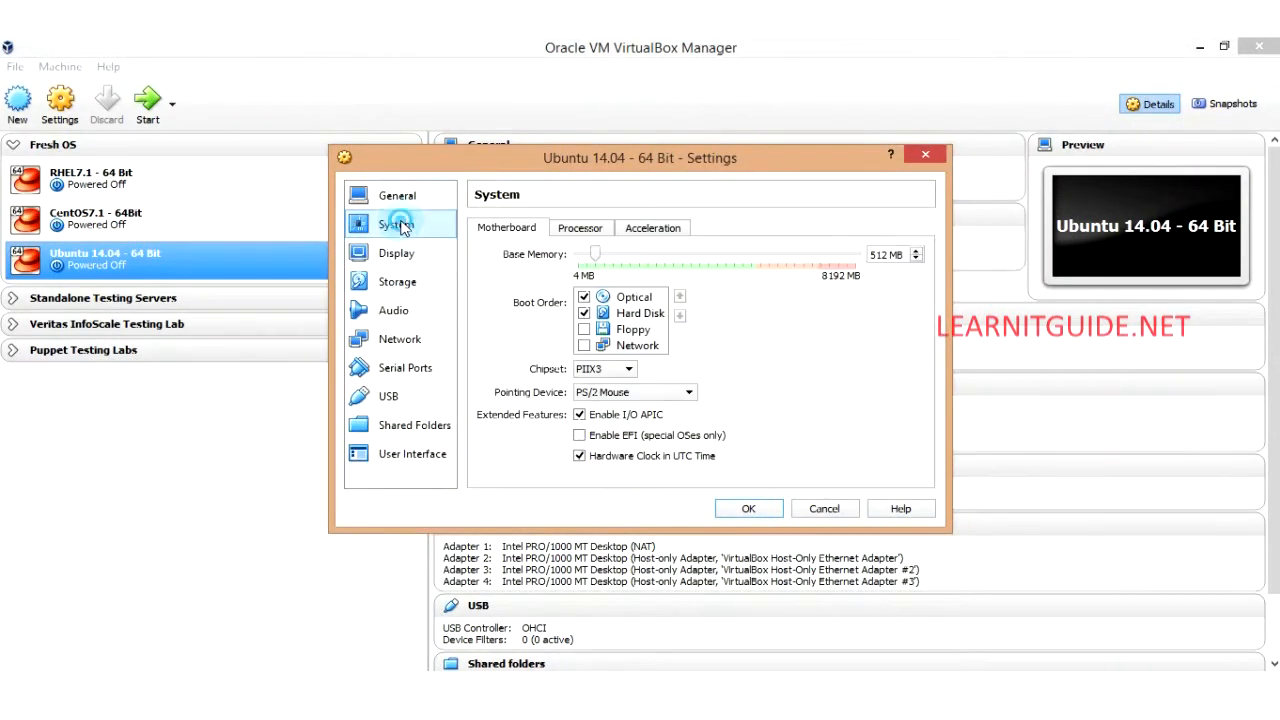
pyautogui.click(396, 224)
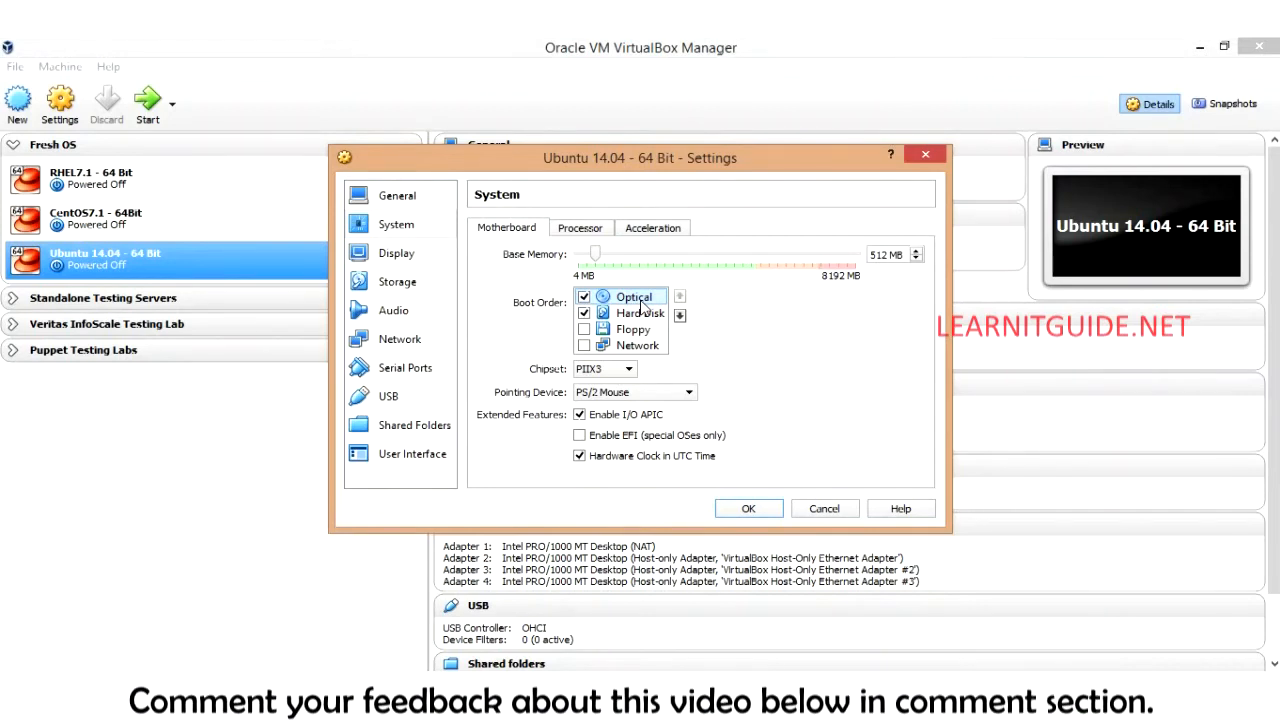
pyautogui.click(634, 296)
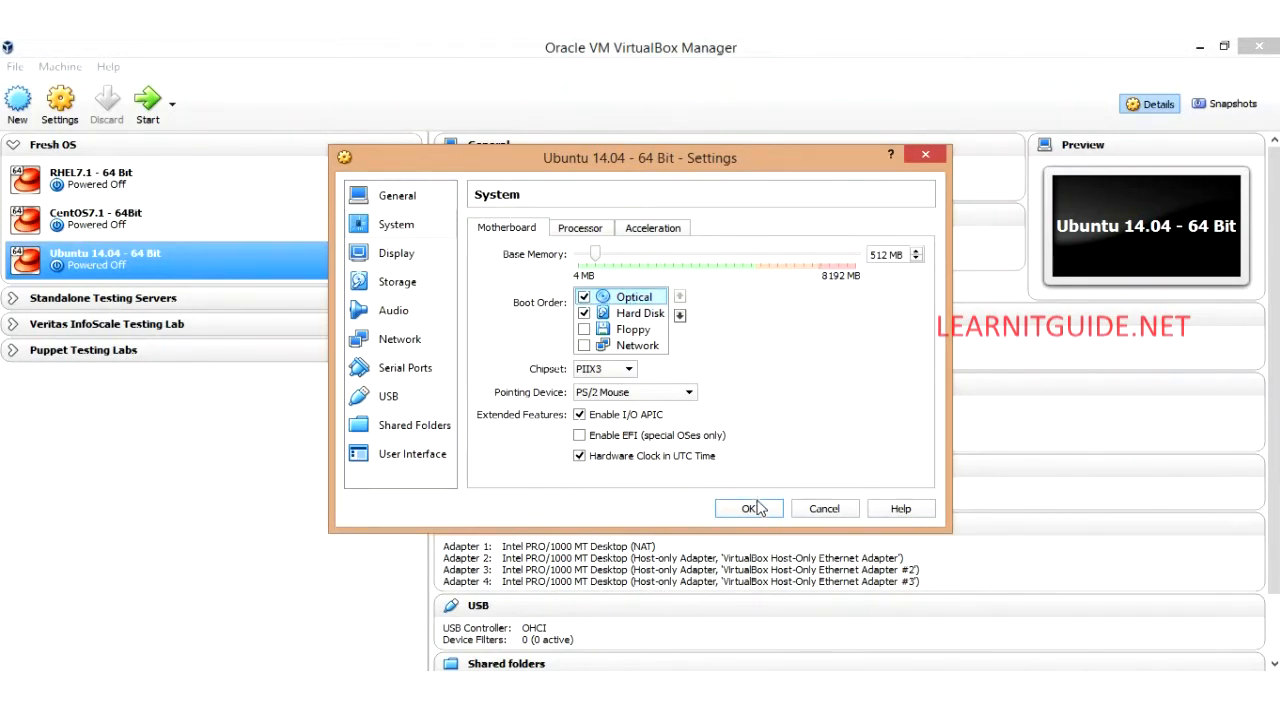
pyautogui.click(748, 508)
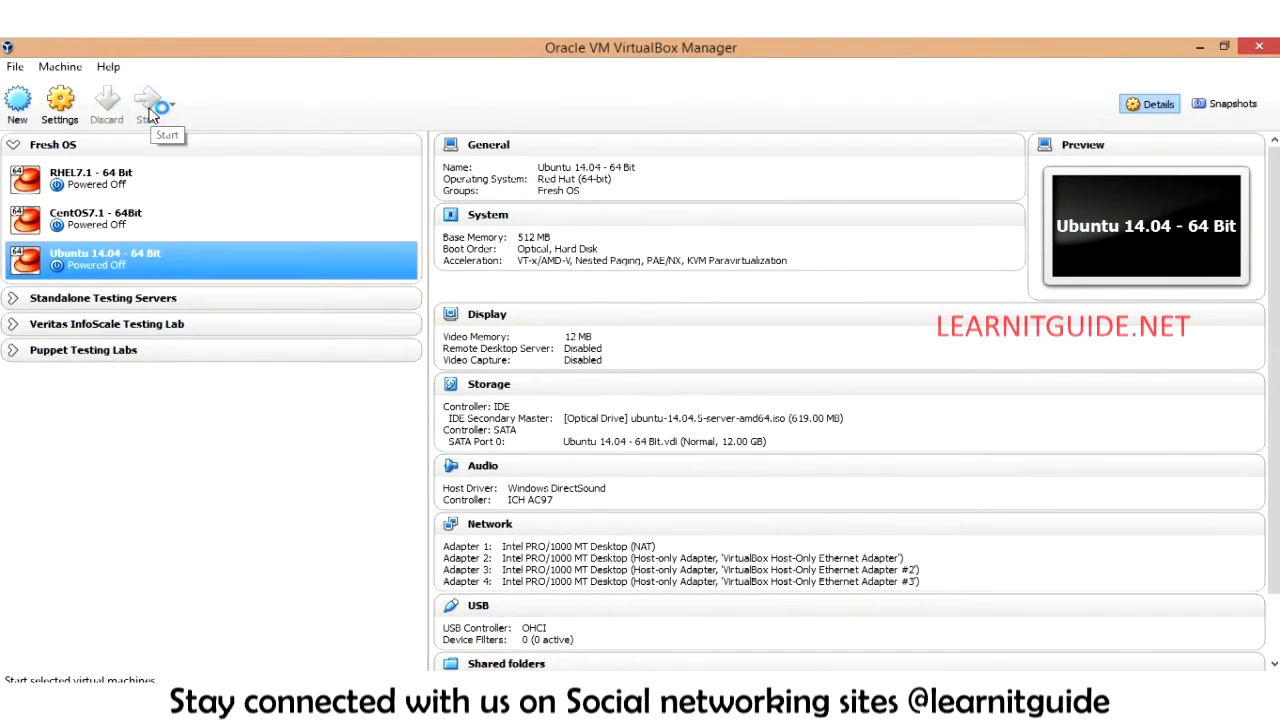
# Step: Start the VM and browse the Ubuntu Server boot menu entries with the arrow keys
pyautogui.click(148, 104)
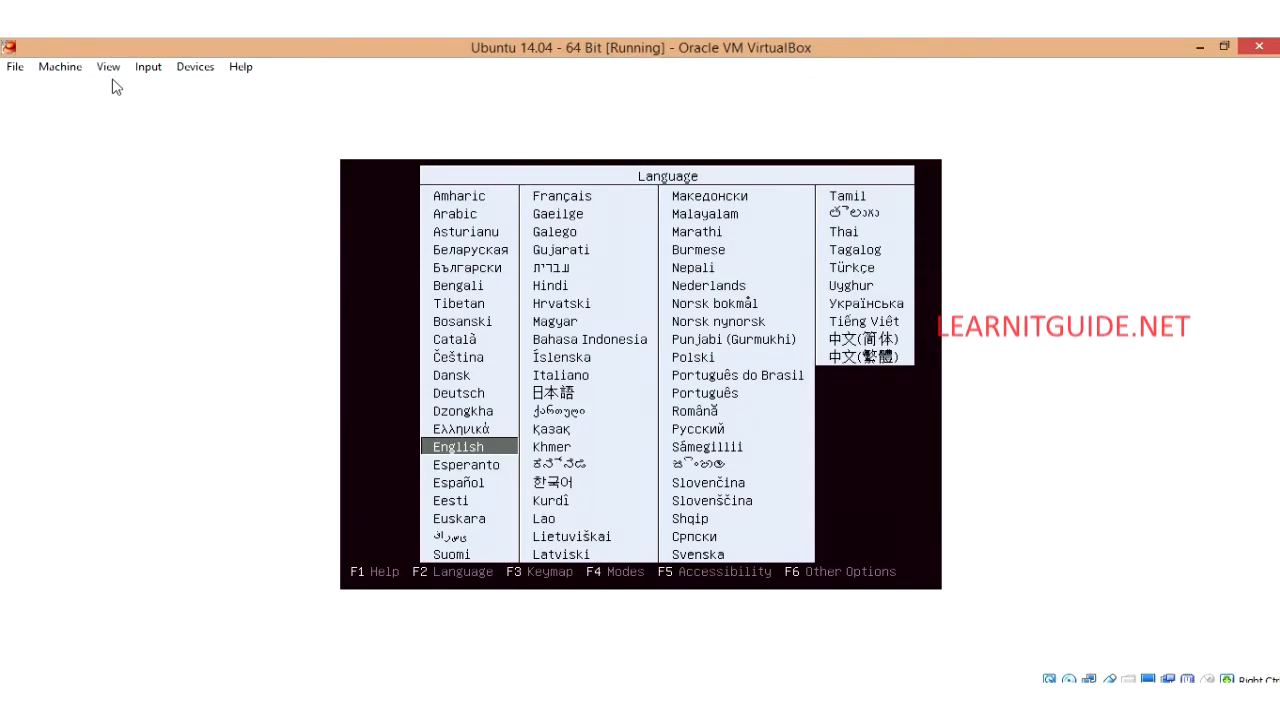
pyautogui.moveTo(380, 268)
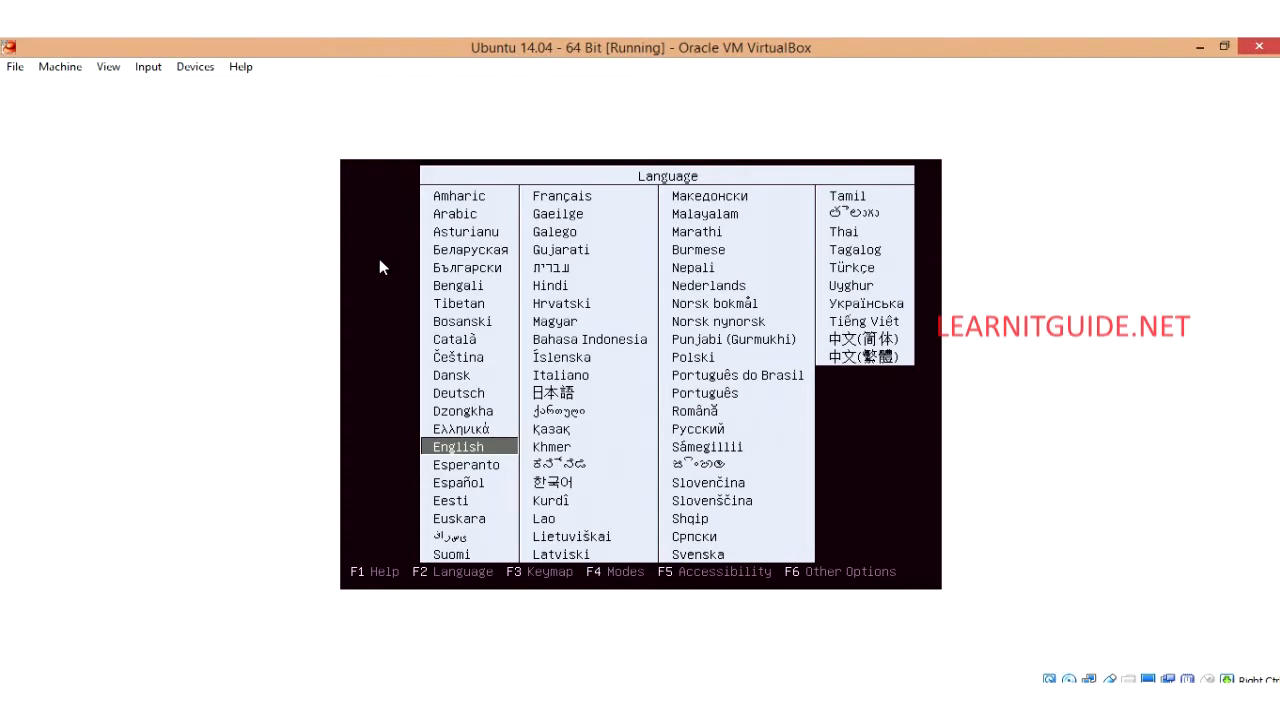
pyautogui.moveTo(508, 368)
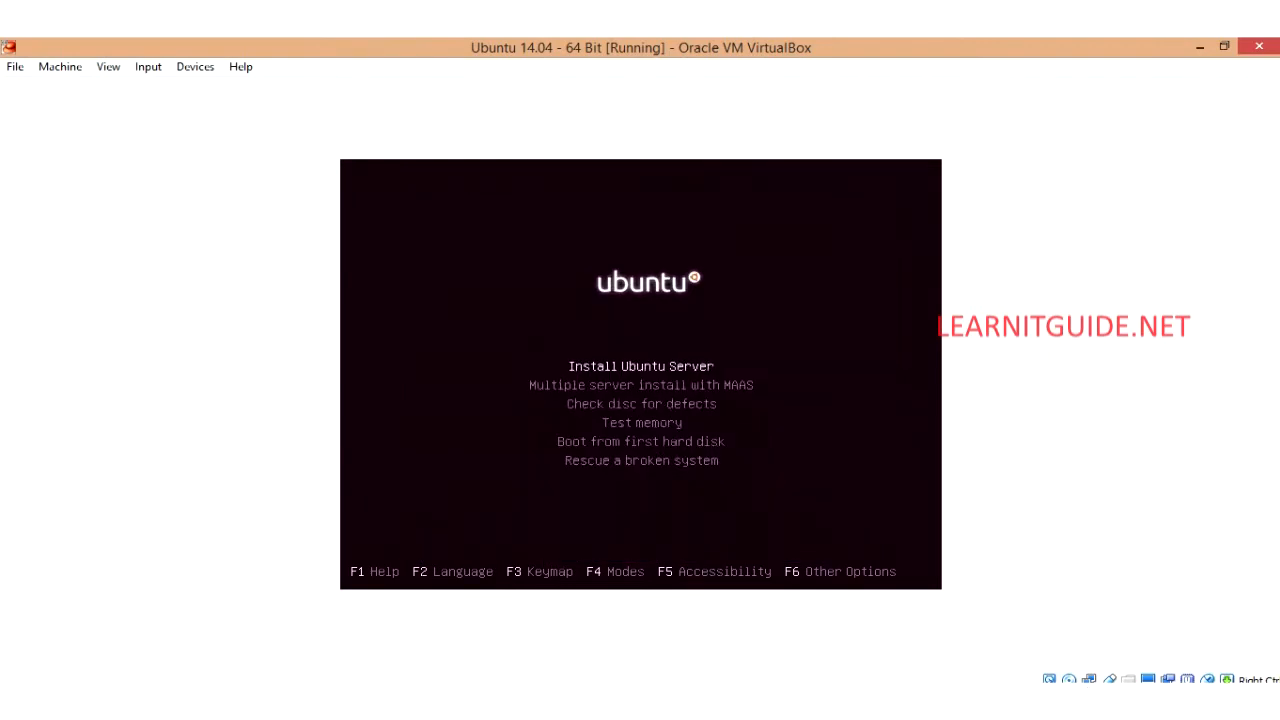
pyautogui.press('Down')
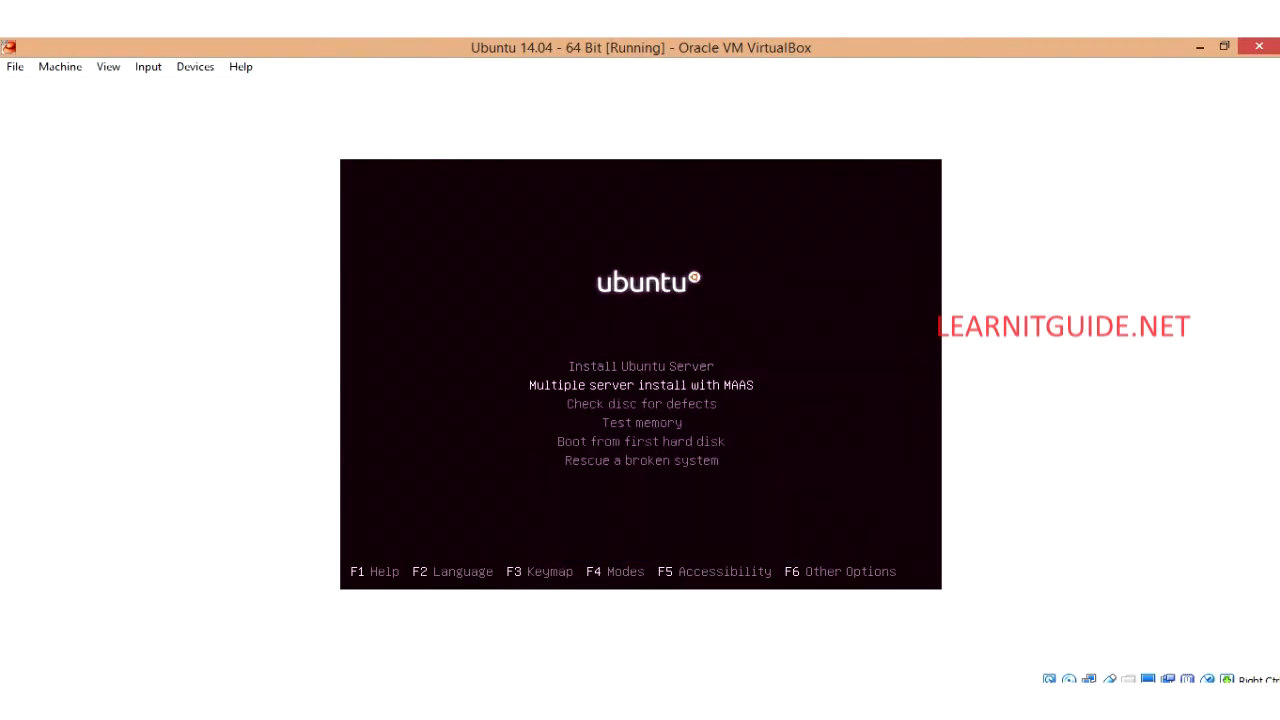
pyautogui.press('up')
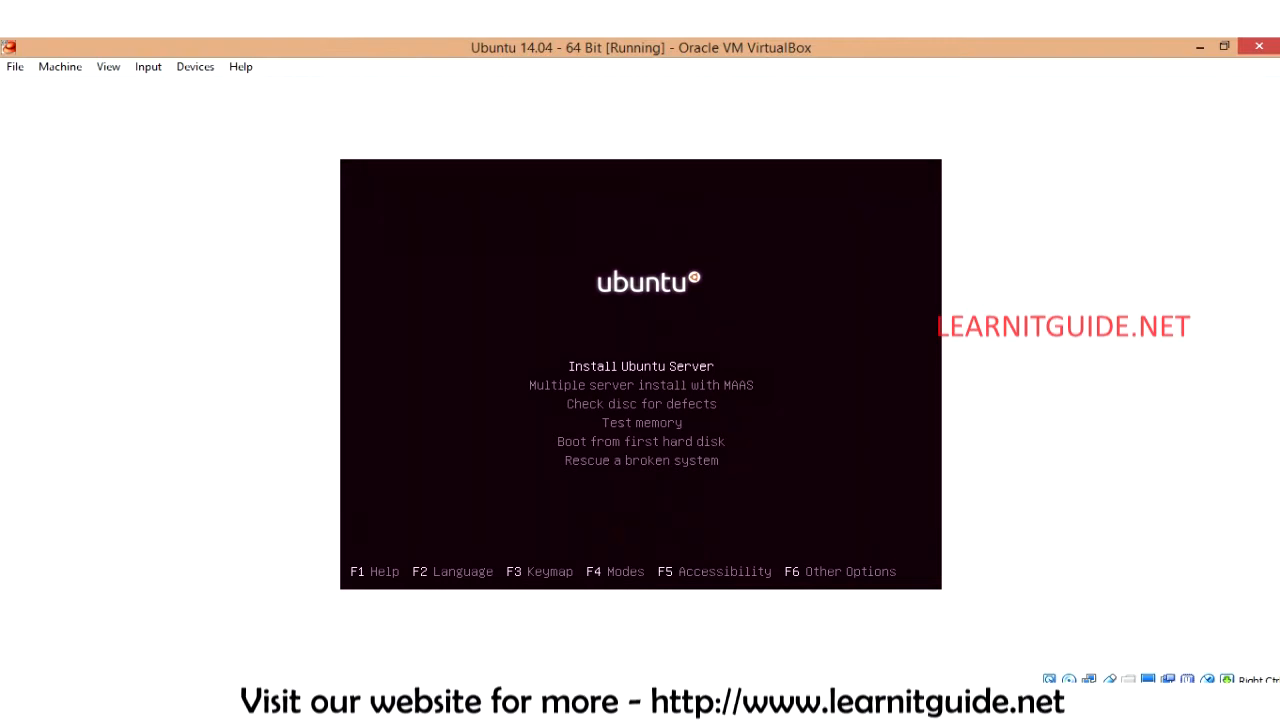
pyautogui.press('Down')
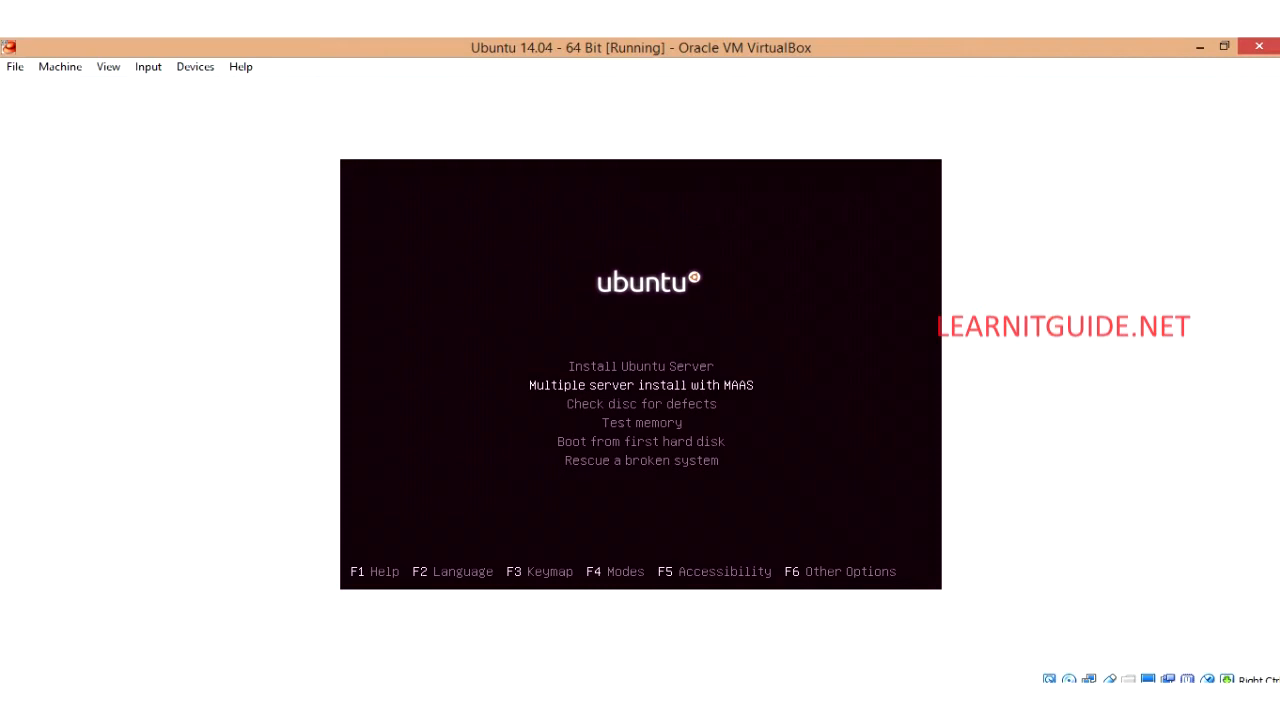
pyautogui.press('Down')
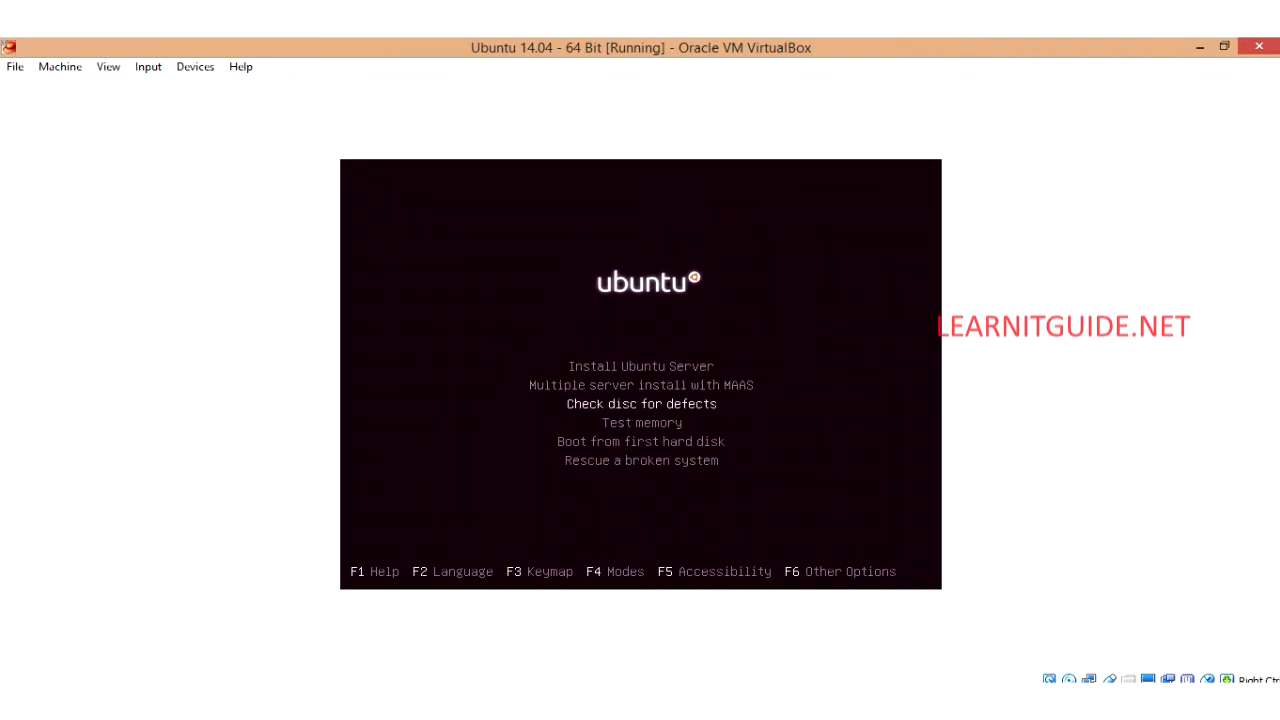
pyautogui.press('Down')
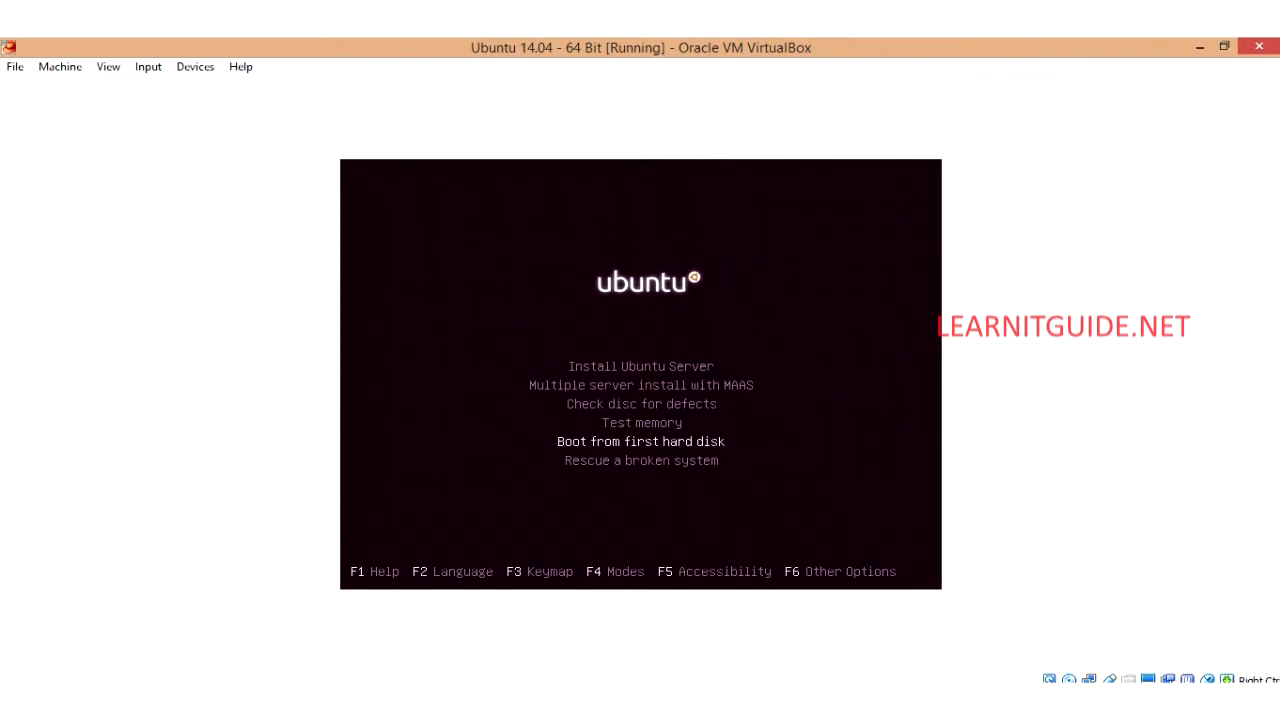
pyautogui.press('Down')
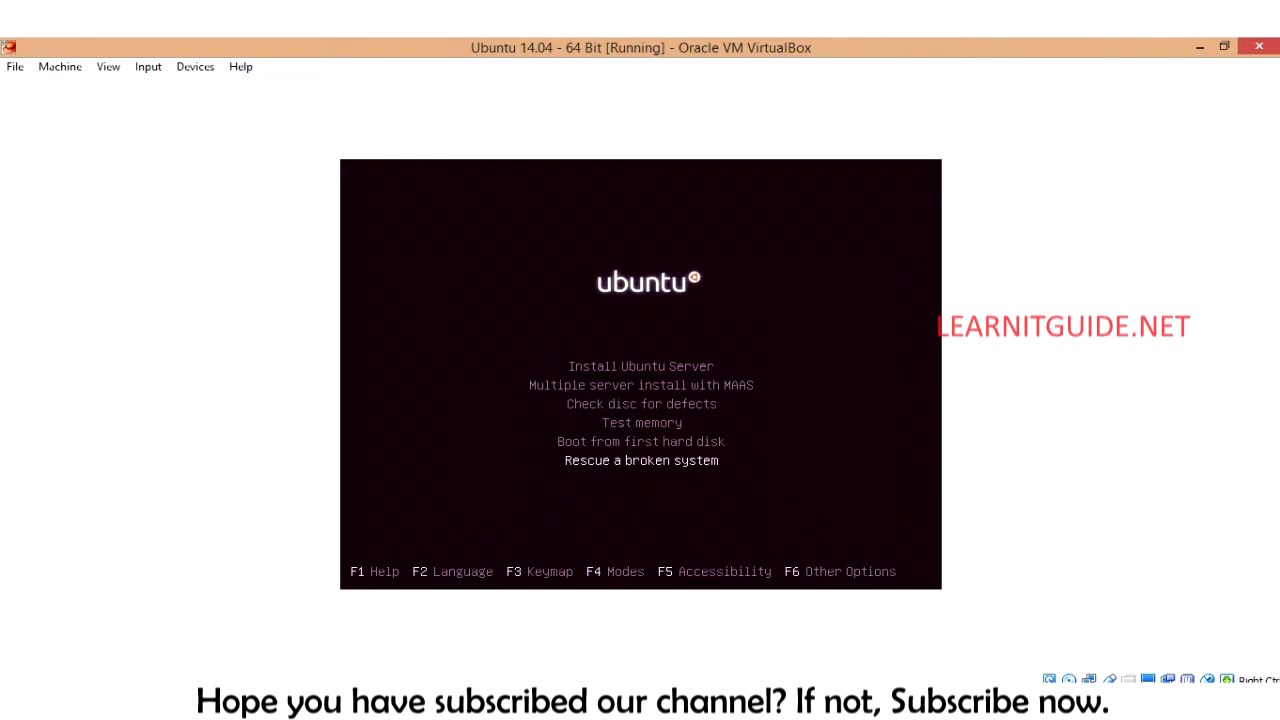
pyautogui.press('up')
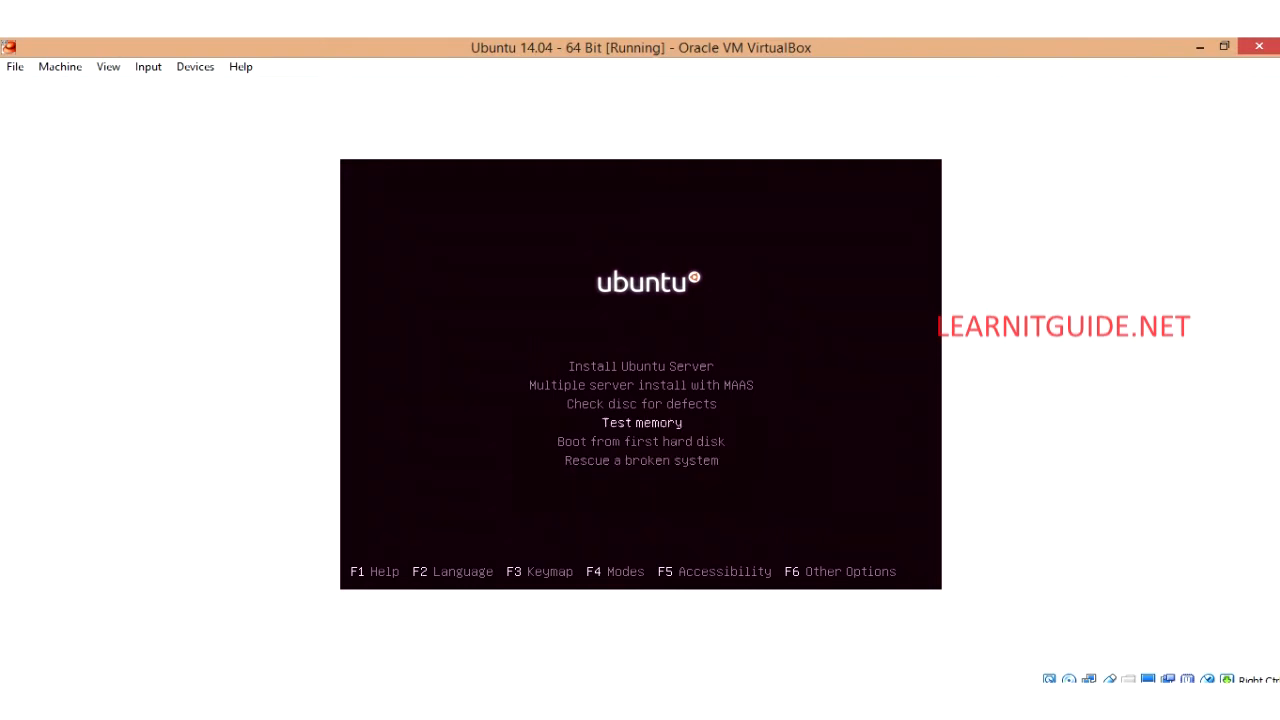
pyautogui.press('Up')
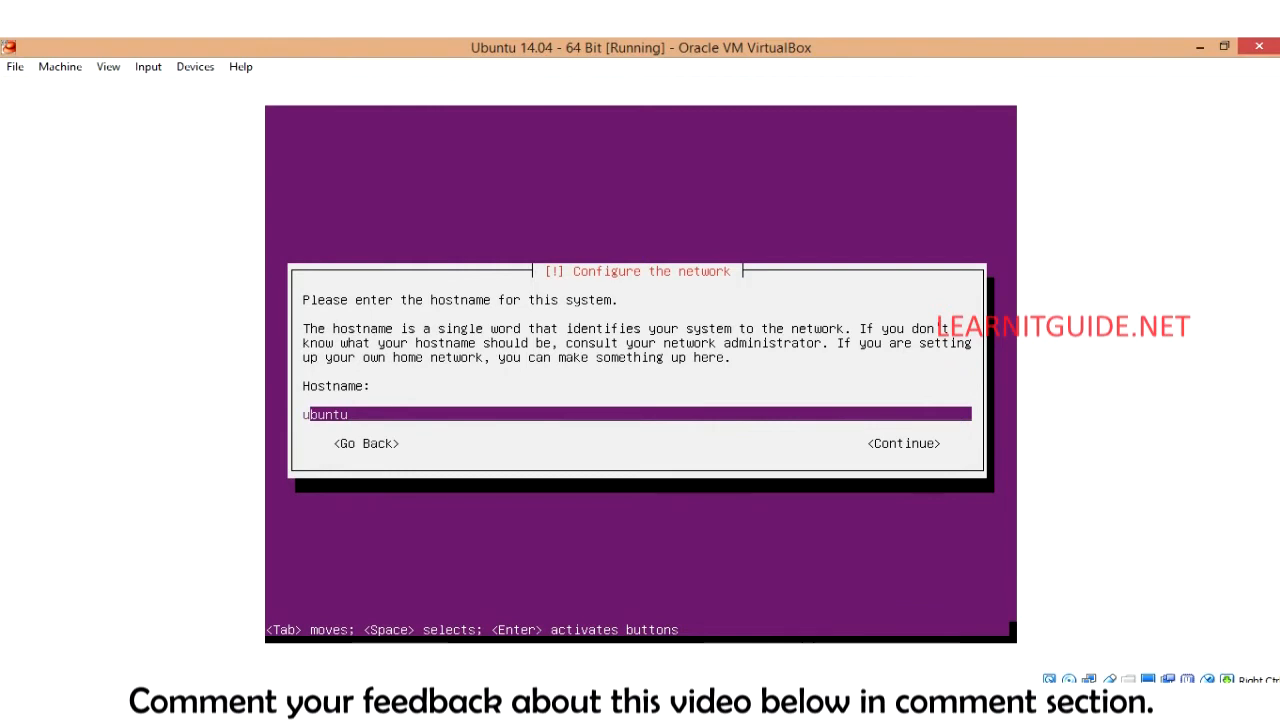
# Step: Set the hostname with '1' and 'linux' and continue to user account setup
pyautogui.write('1')
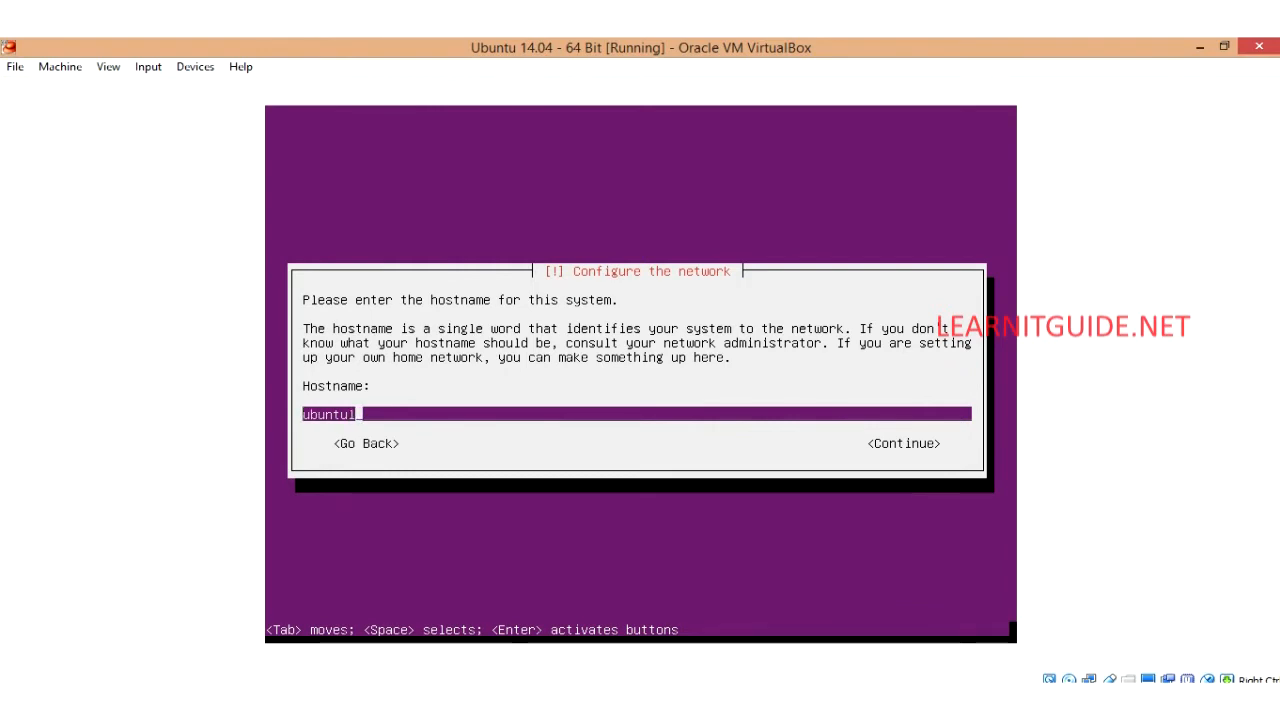
pyautogui.write('linux')
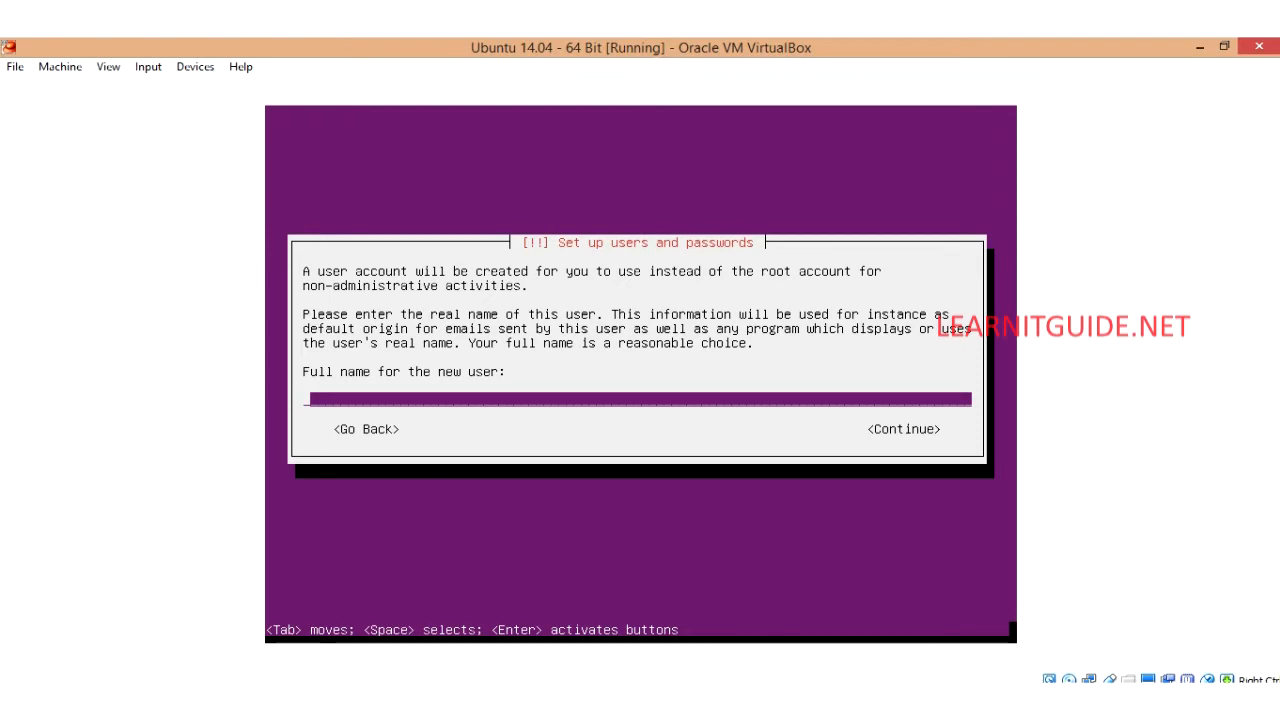
# Step: Create the new user 'test' and continue through to the Partition disks screen
pyautogui.write('test')
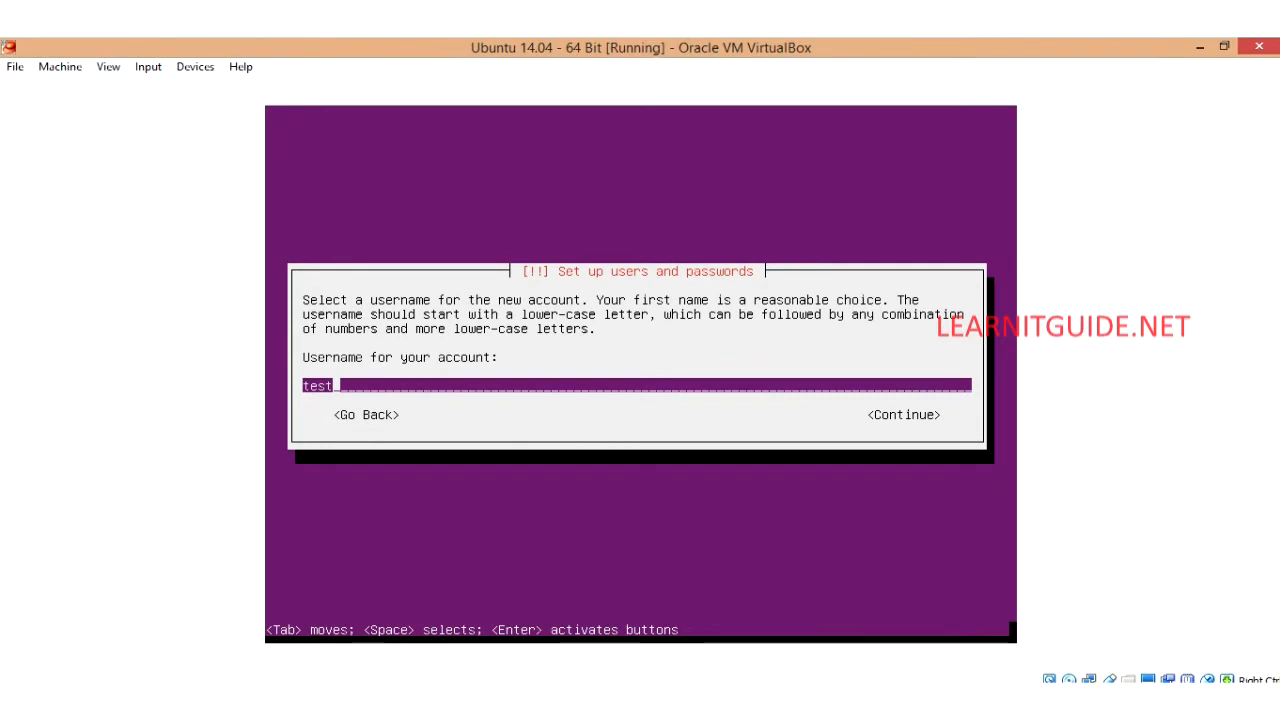
pyautogui.click(900, 414)
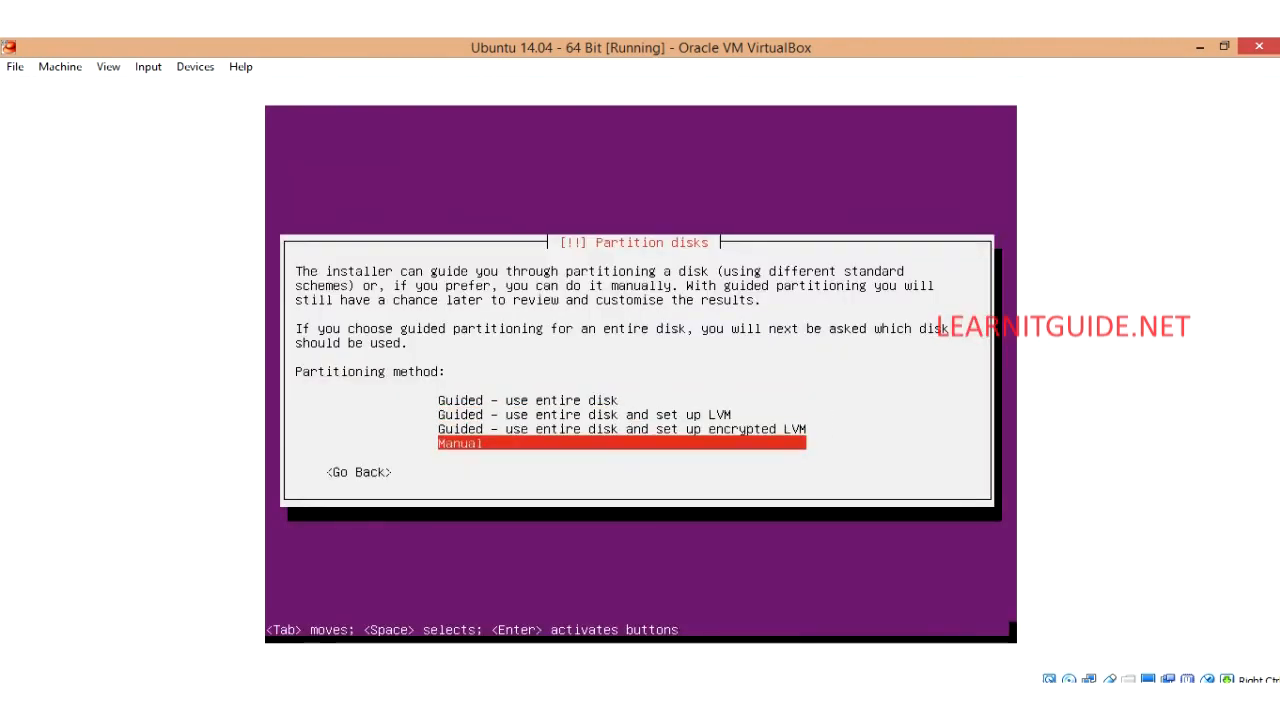
# Step: Choose 'Guided - use entire disk and set up LVM' as the partitioning method
pyautogui.press('Up')
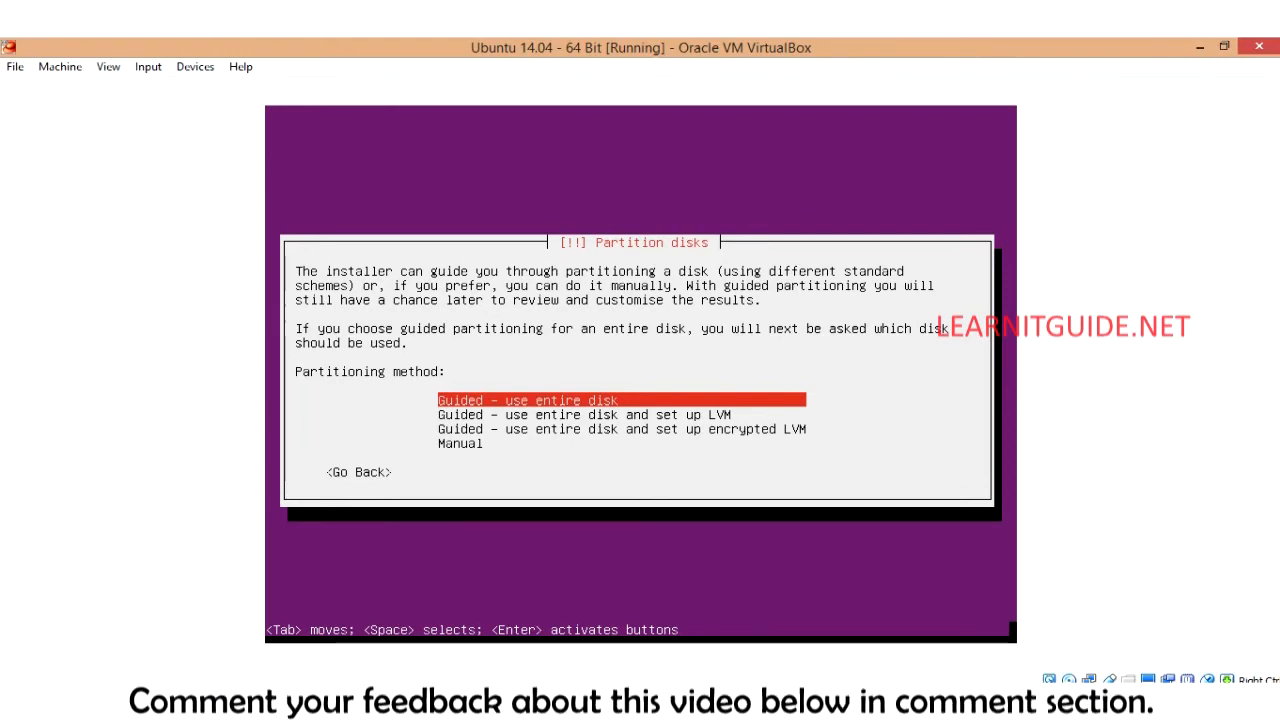
pyautogui.press('Down')
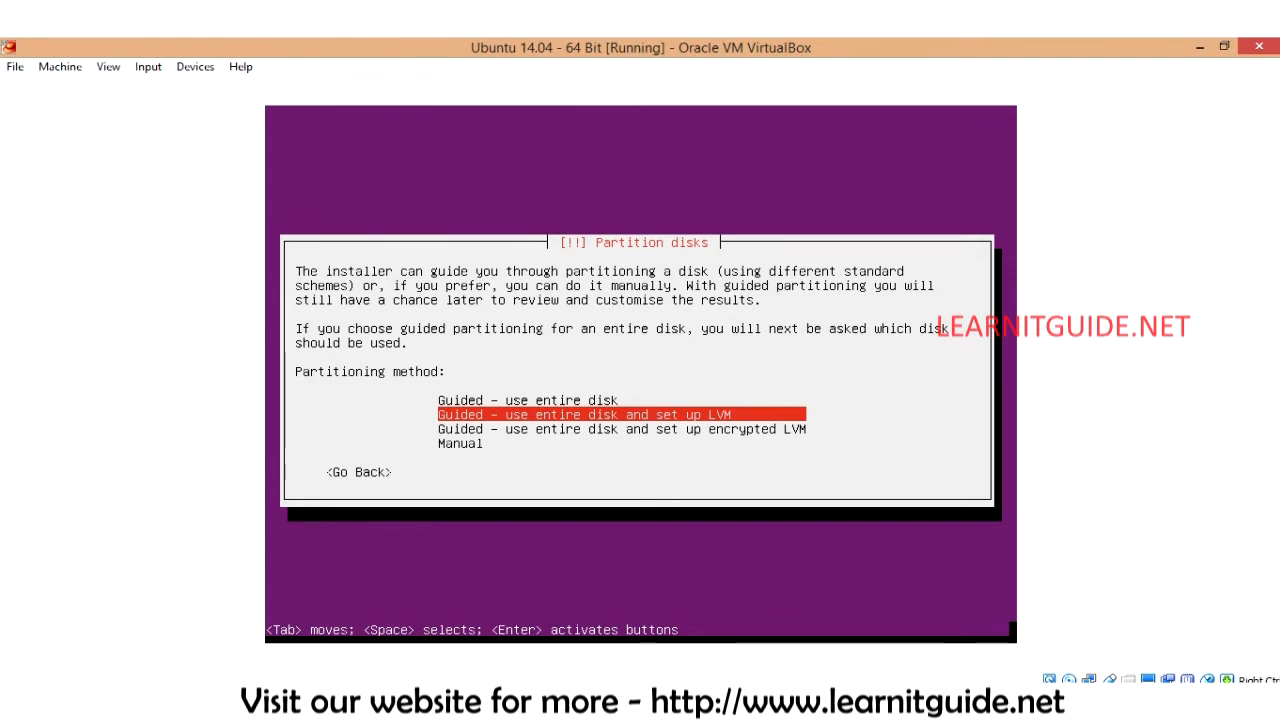
pyautogui.press('Down')
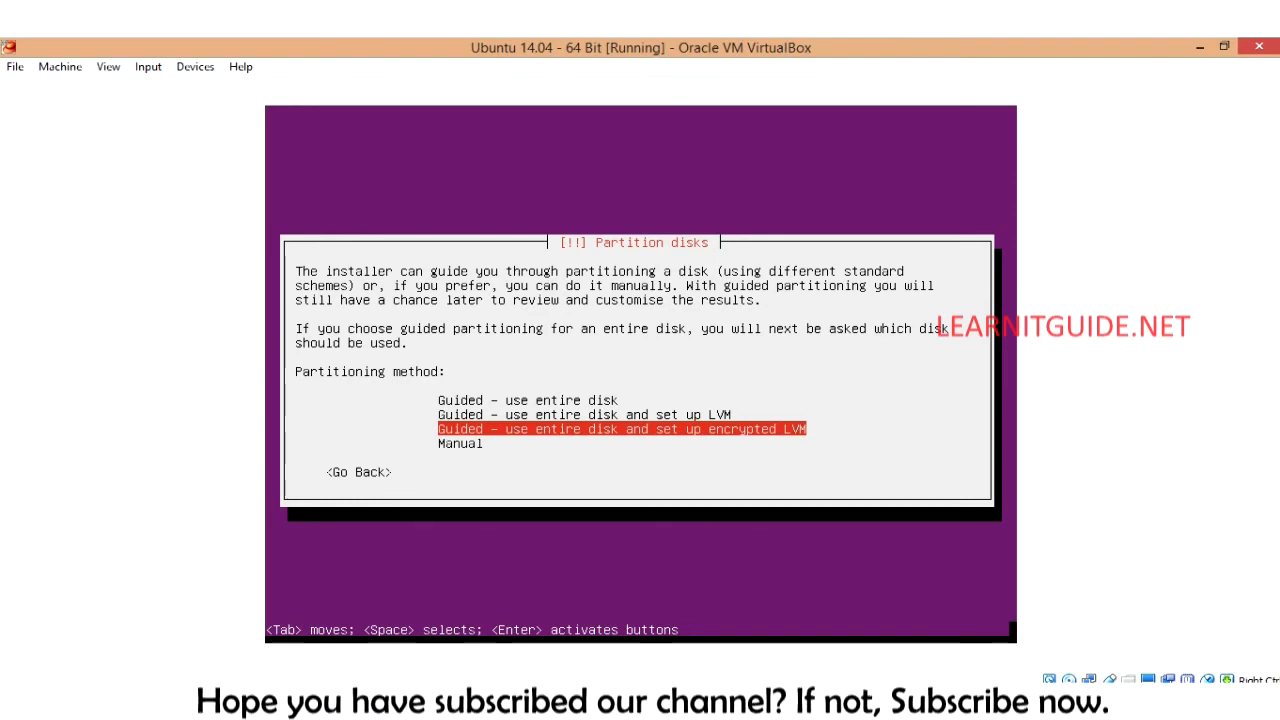
pyautogui.press('Down')
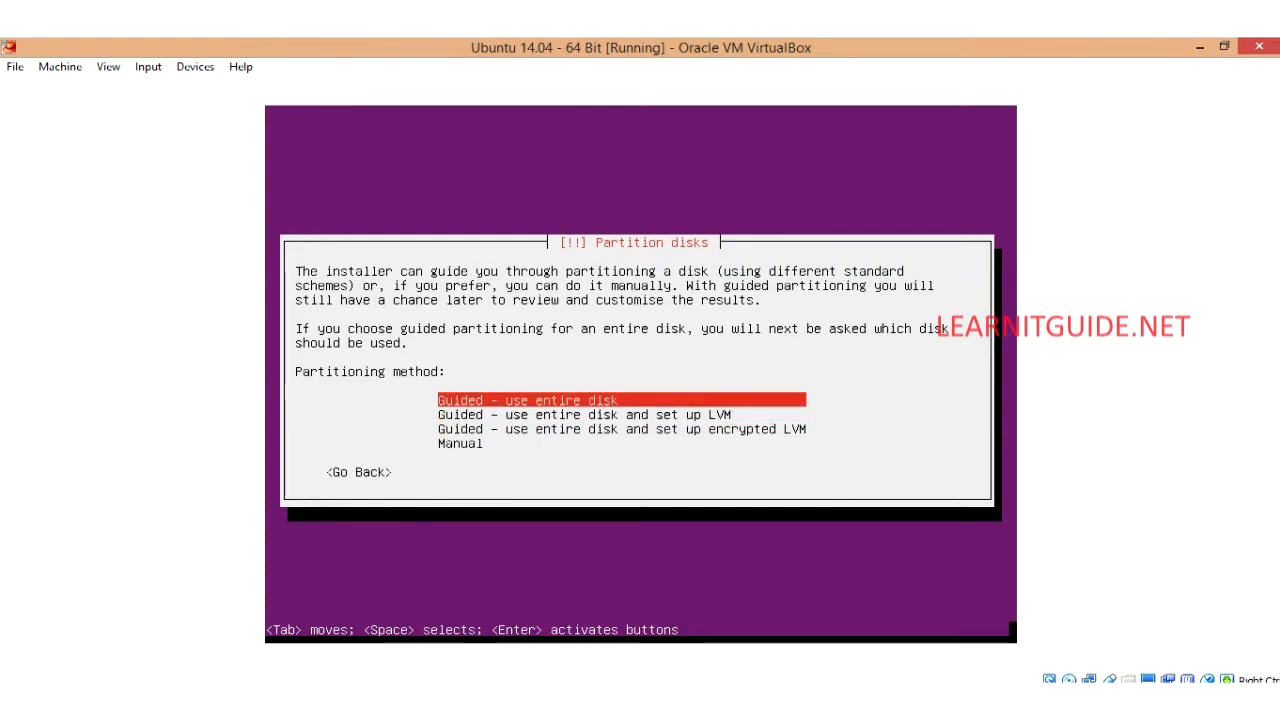
pyautogui.press('Down')
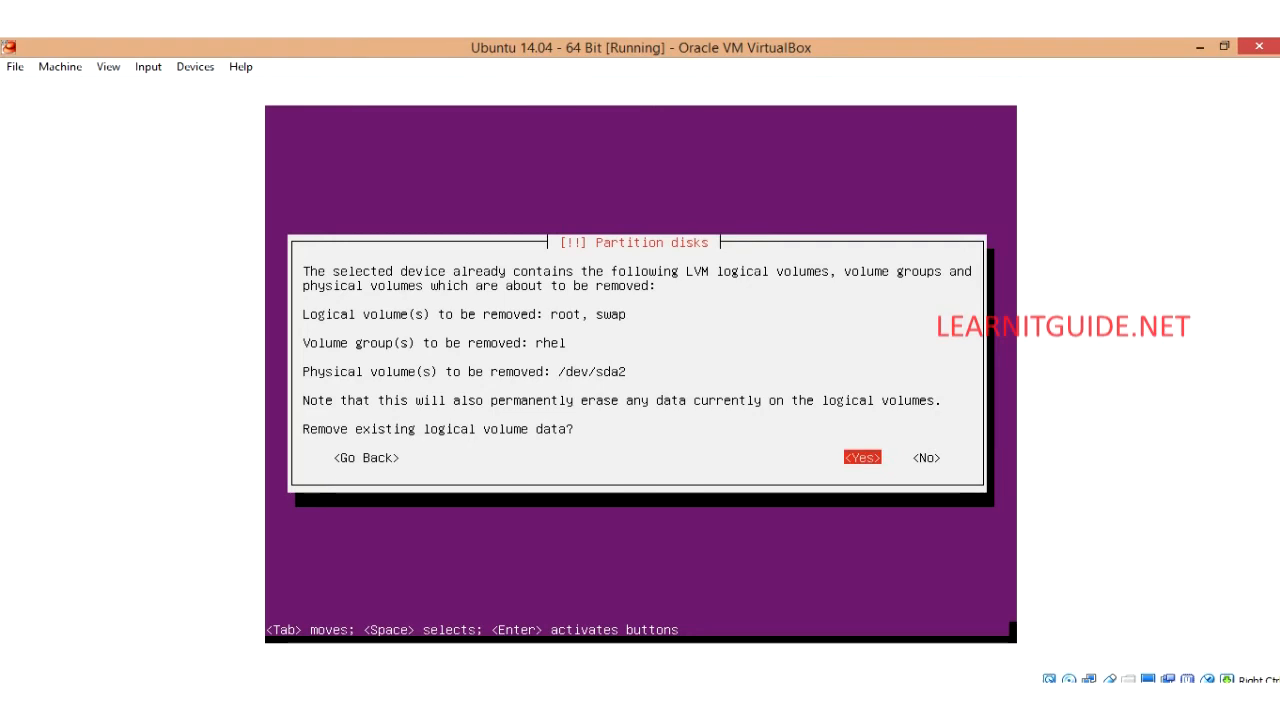
# Step: Remove existing LVM data, write the partition changes, and use the full 12.6 GB volume group
pyautogui.click(860, 456)
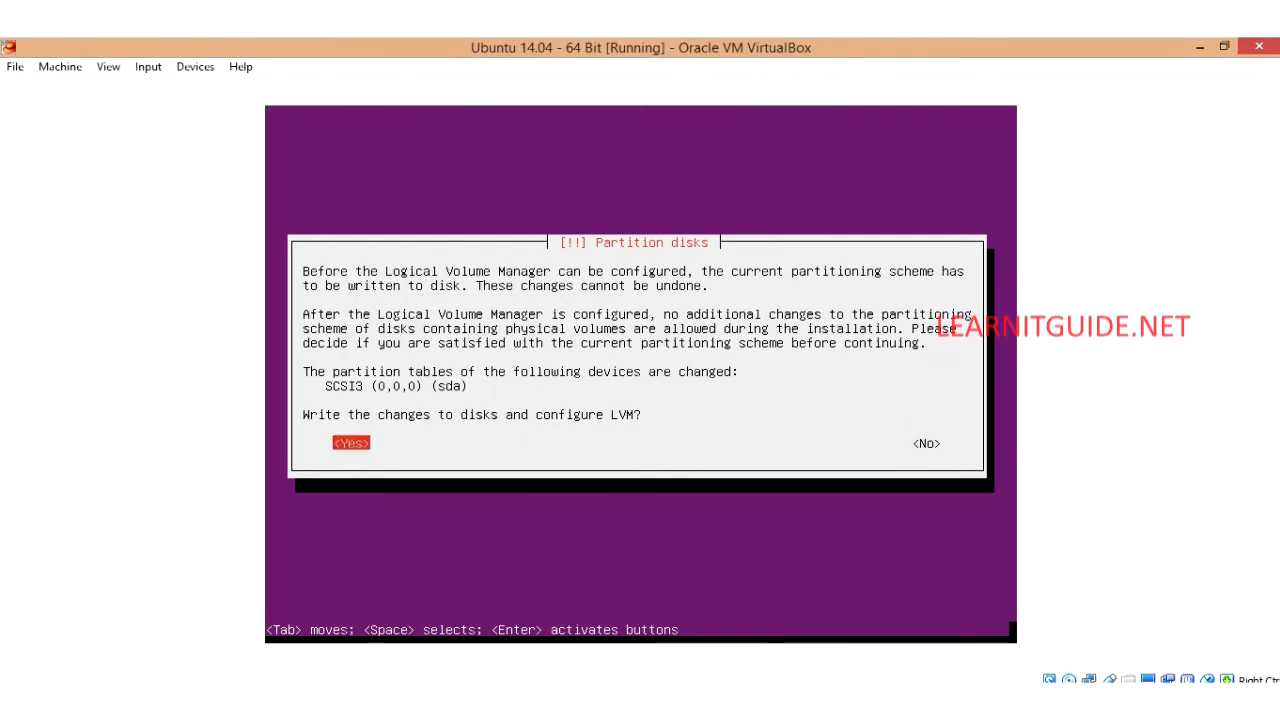
pyautogui.click(350, 444)
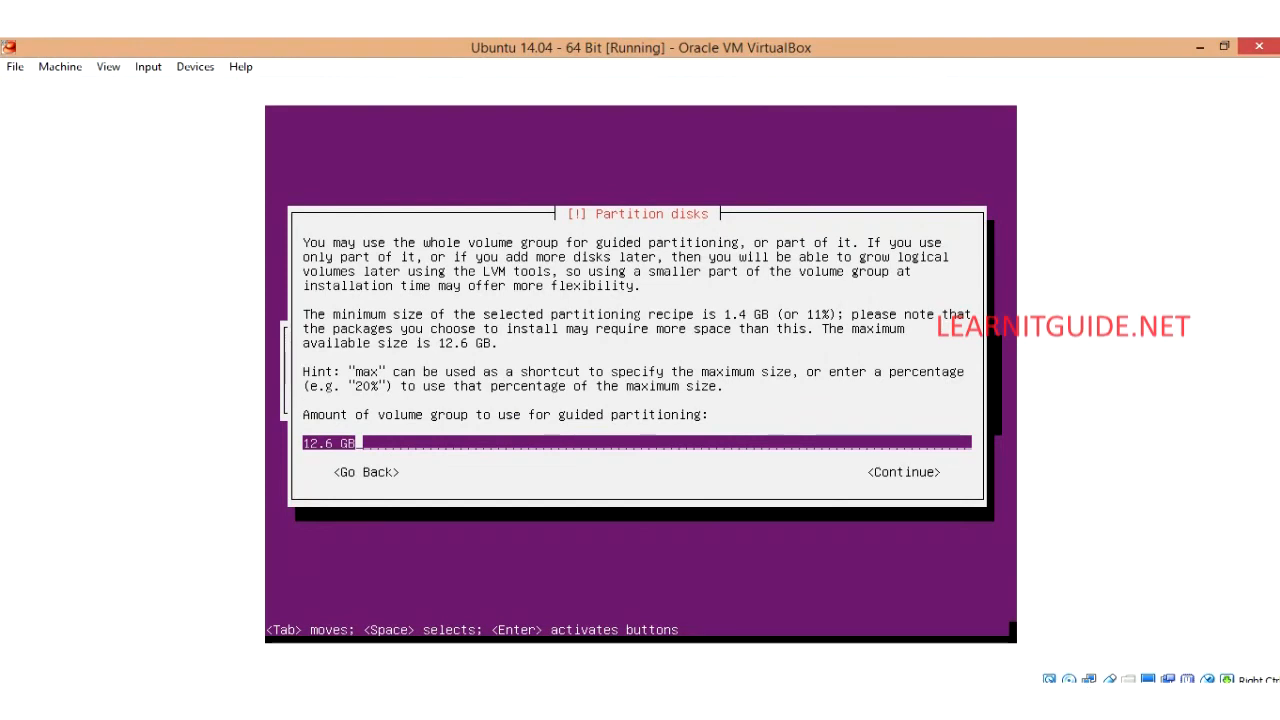
pyautogui.click(900, 472)
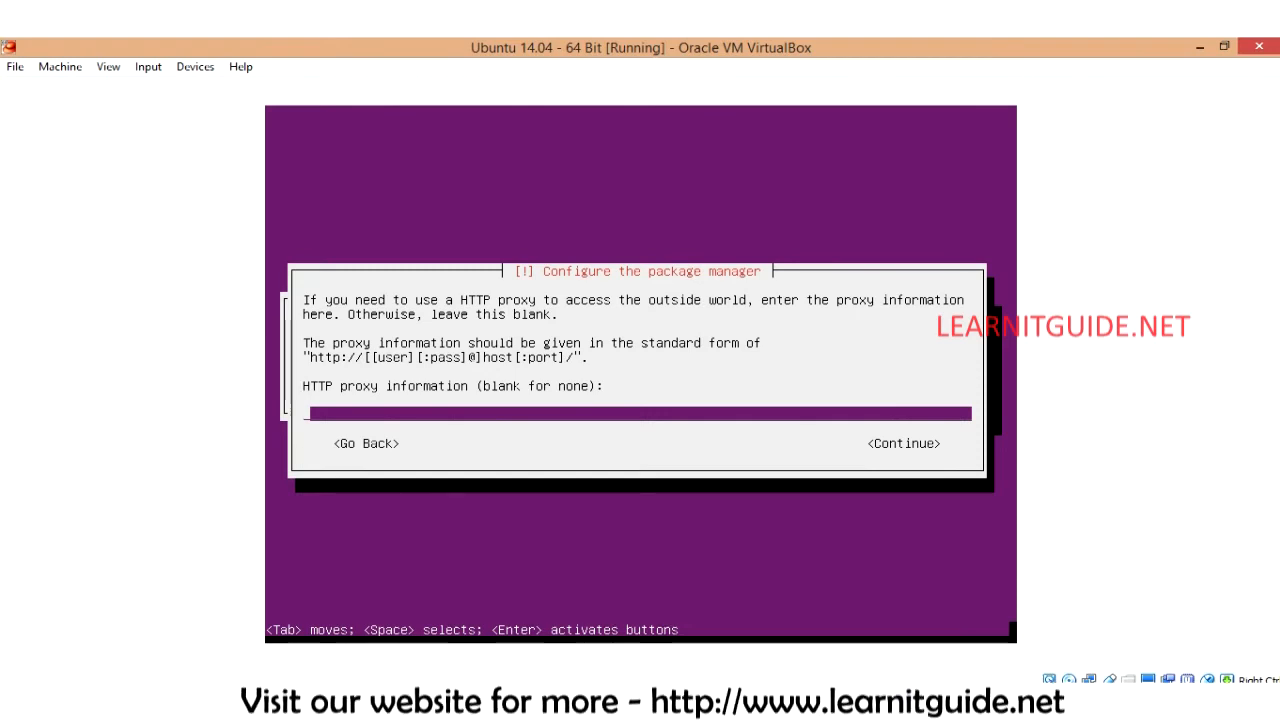
# Step: Continue past the package manager step with no HTTP proxy
pyautogui.click(902, 444)
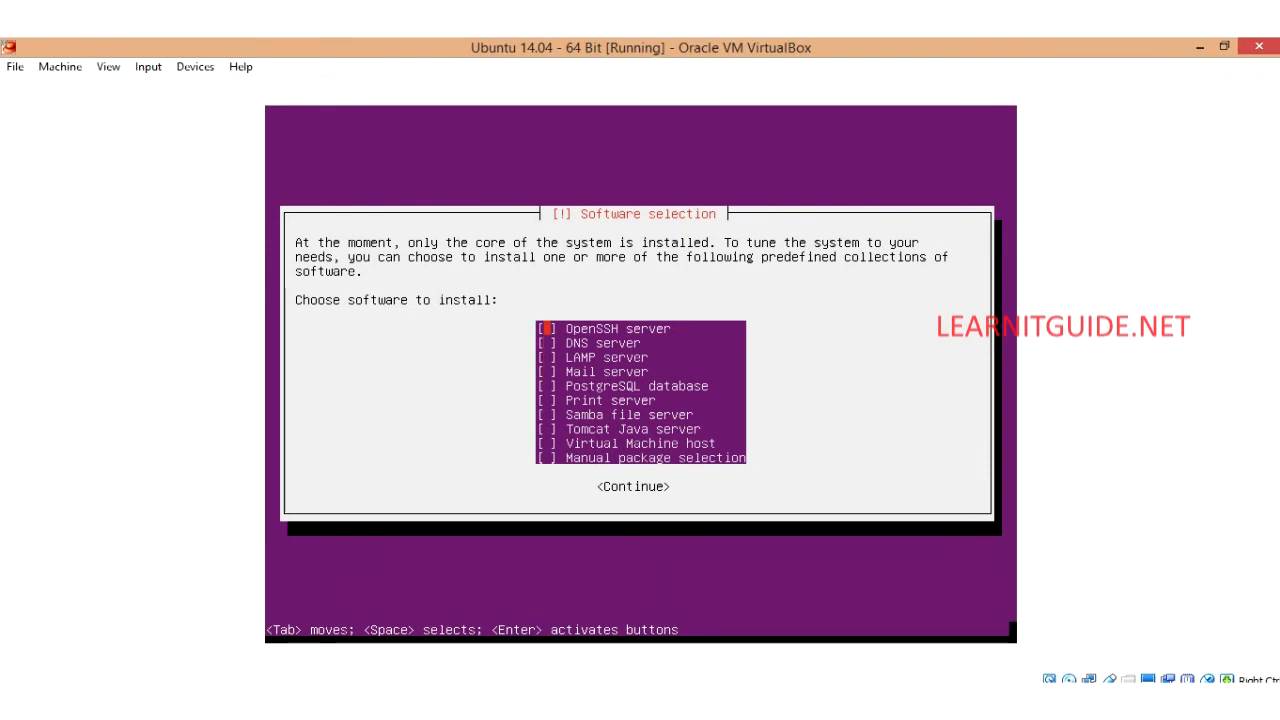
# Step: Mark OpenSSH server in the software collections list and continue the installer
pyautogui.press('Down')
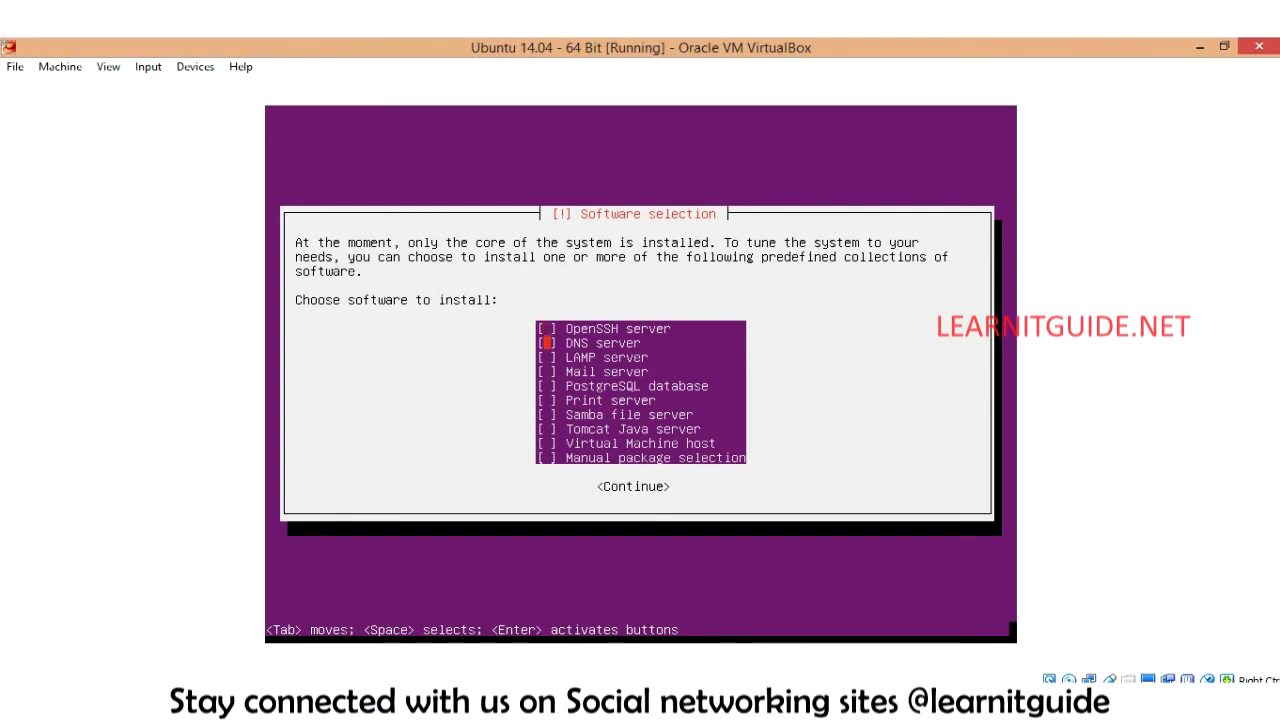
pyautogui.press('Up')
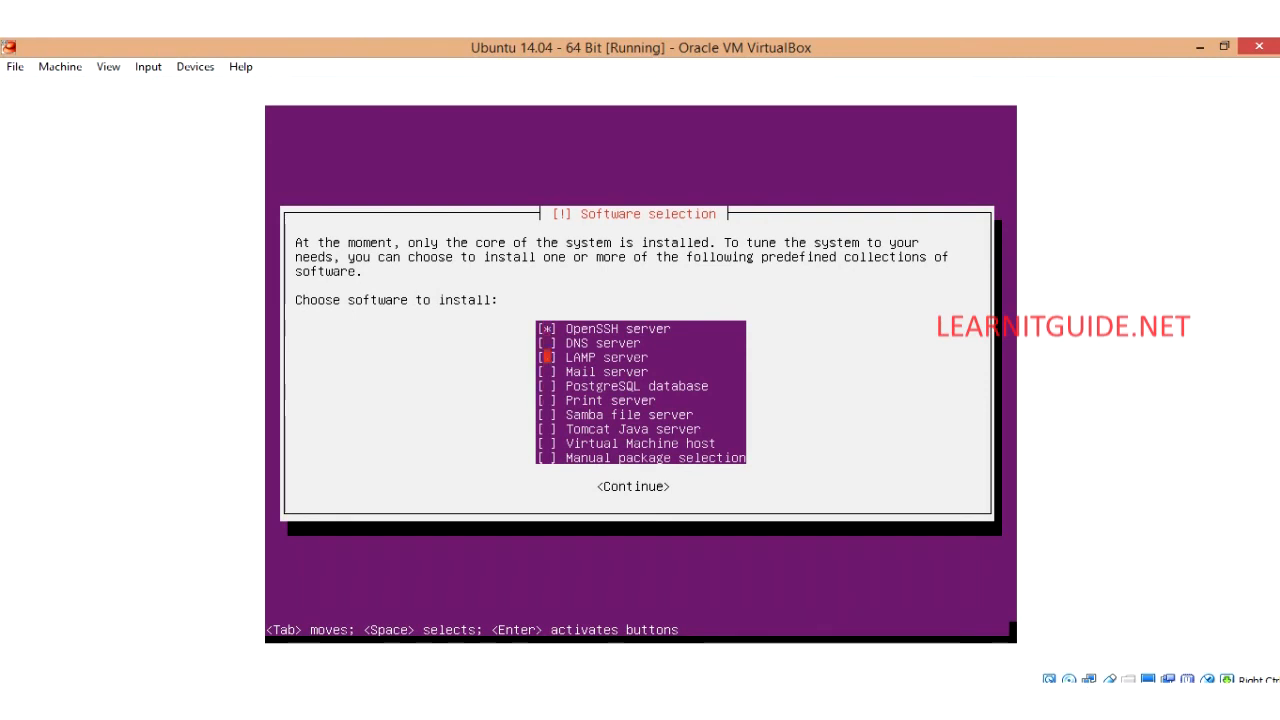
pyautogui.press('Down')
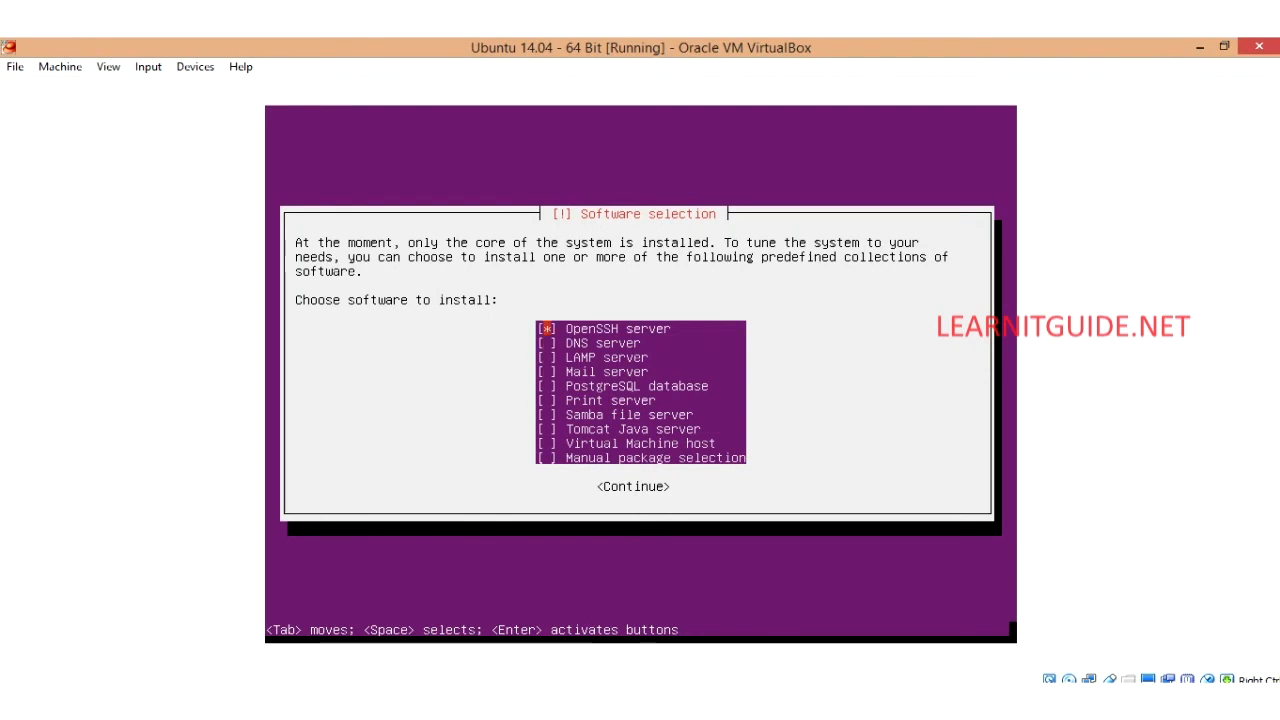
pyautogui.click(632, 486)
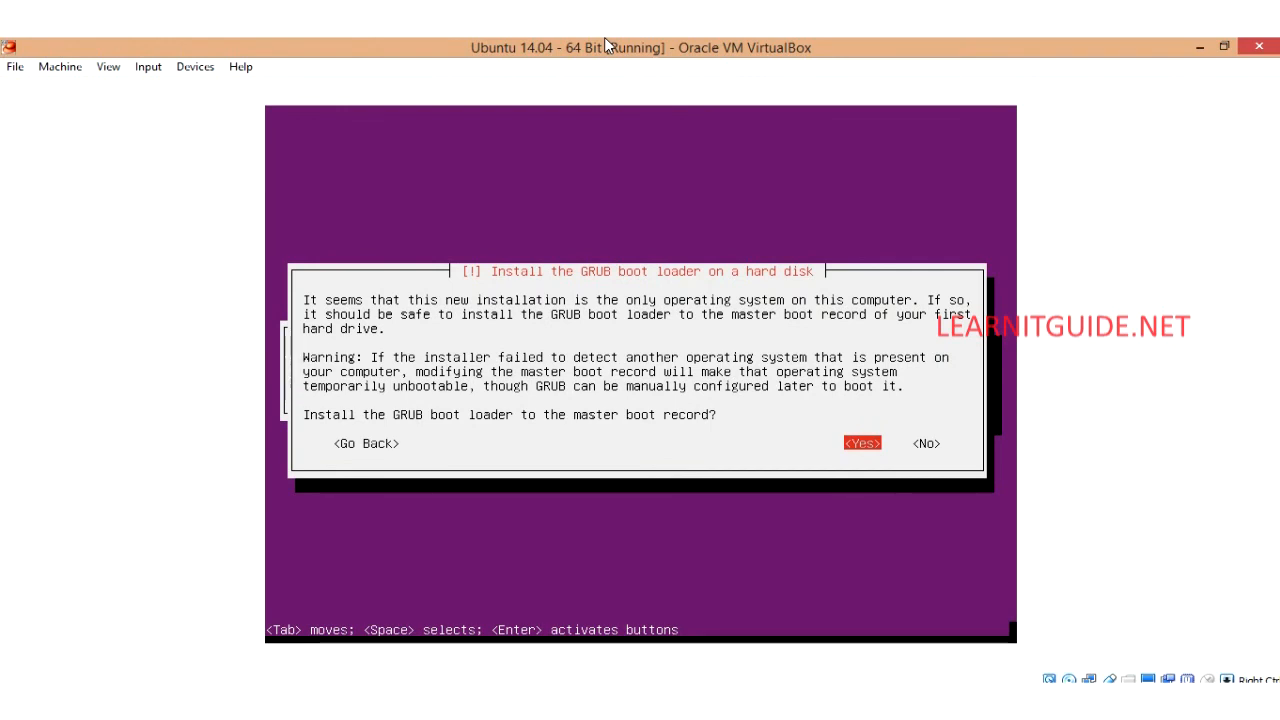
# Step: Answer Yes to installing GRUB on the disk's master boot record
pyautogui.click(860, 444)
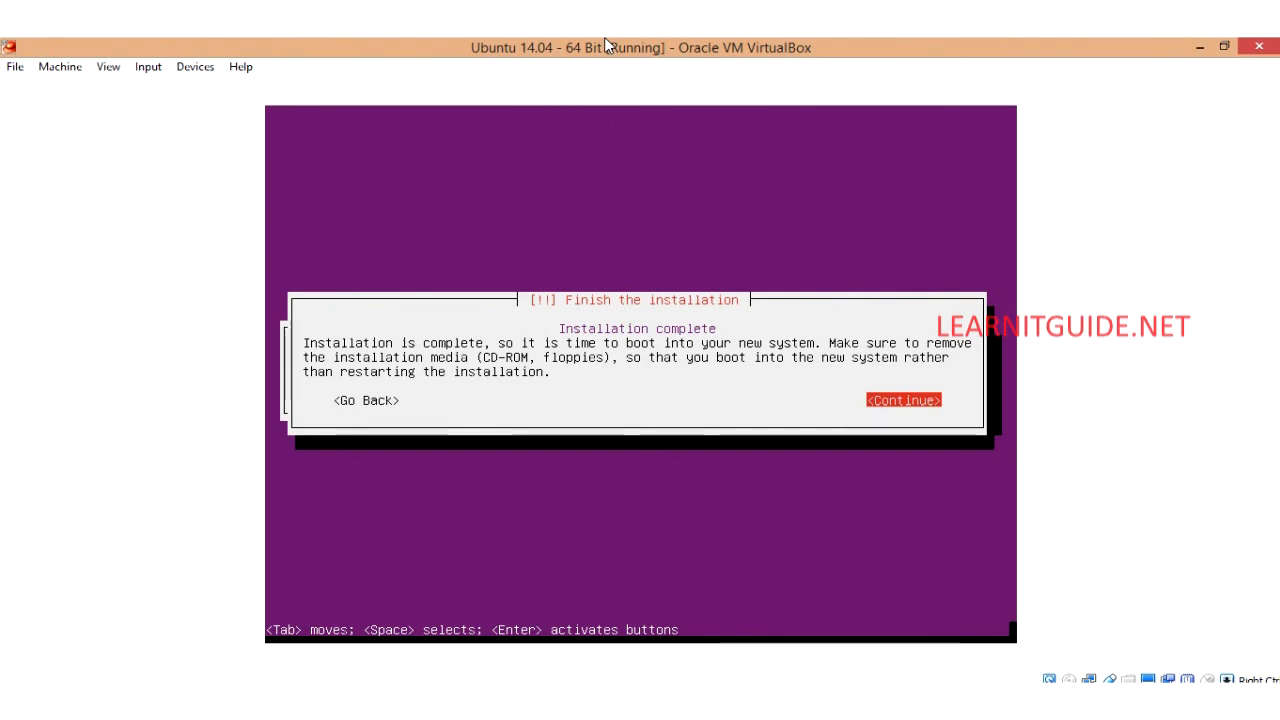
# Step: Finish the installation, reboot, and boot the Ubuntu entry from the GRUB menu
pyautogui.click(902, 400)
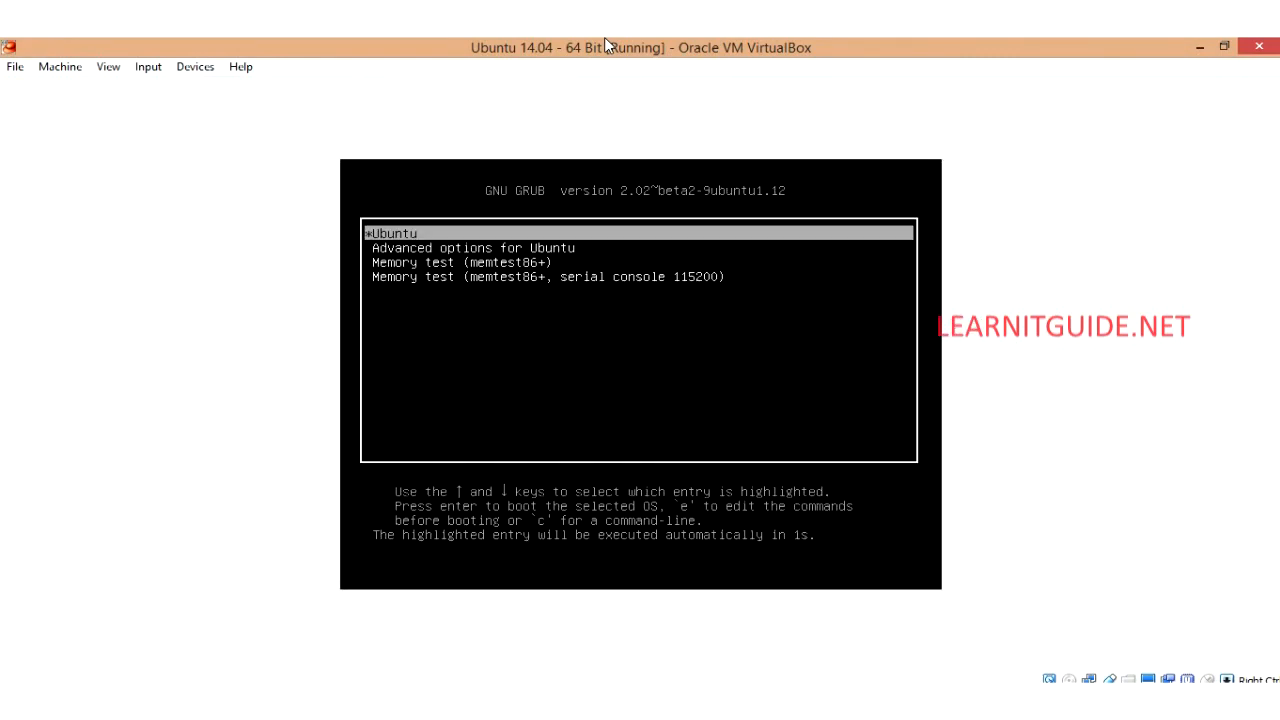
pyautogui.press('Return')
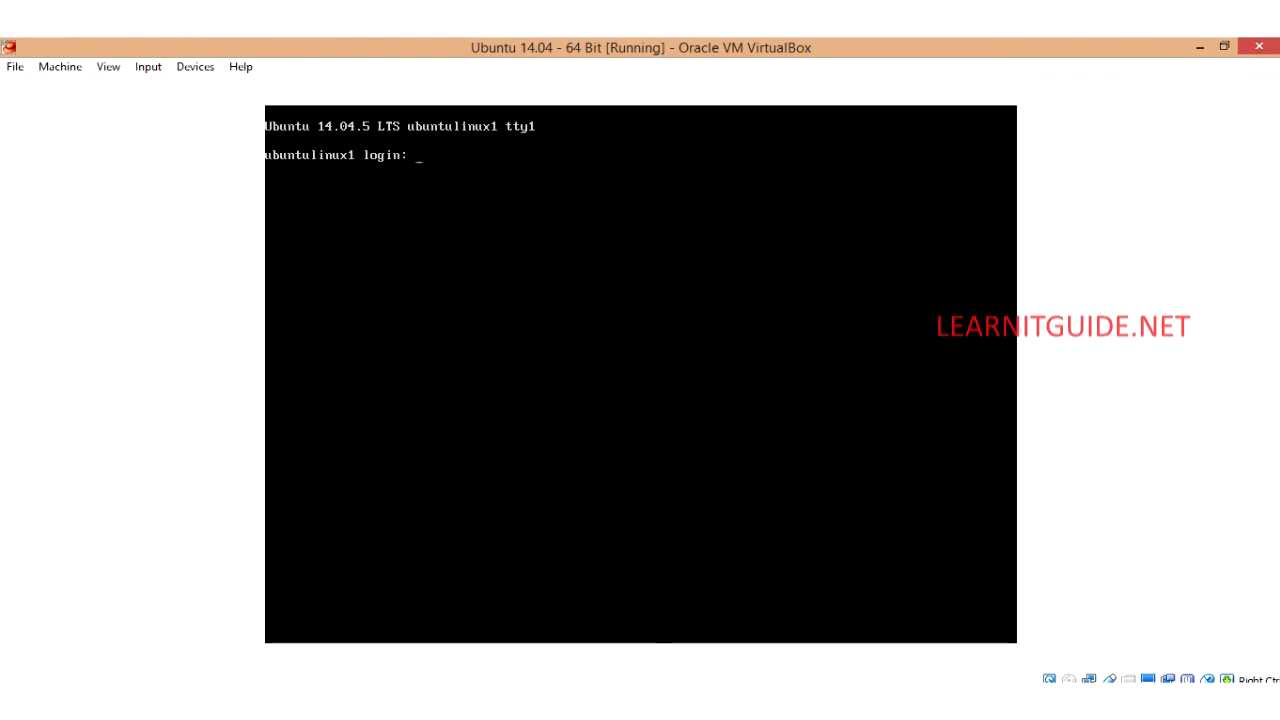
# Step: Log in as test1 at the console and enter ls and lsb_release at the shell prompt
pyautogui.write('test1')
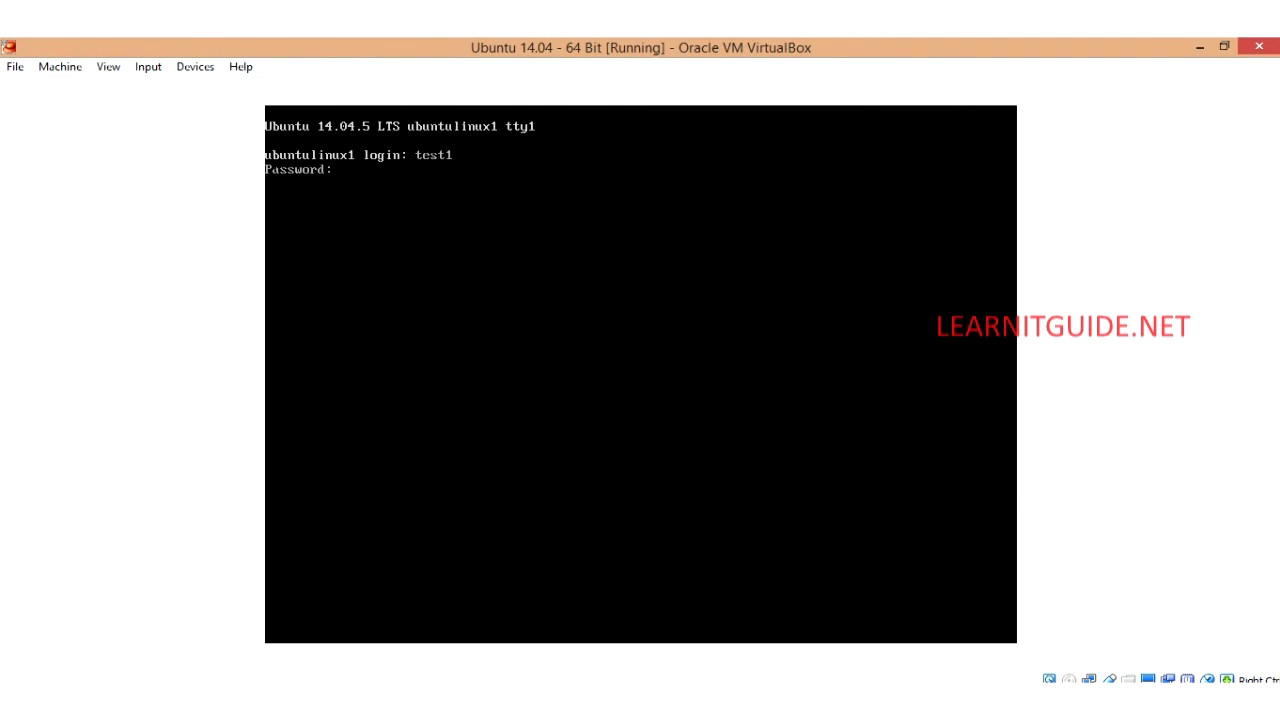
pyautogui.press('Return')
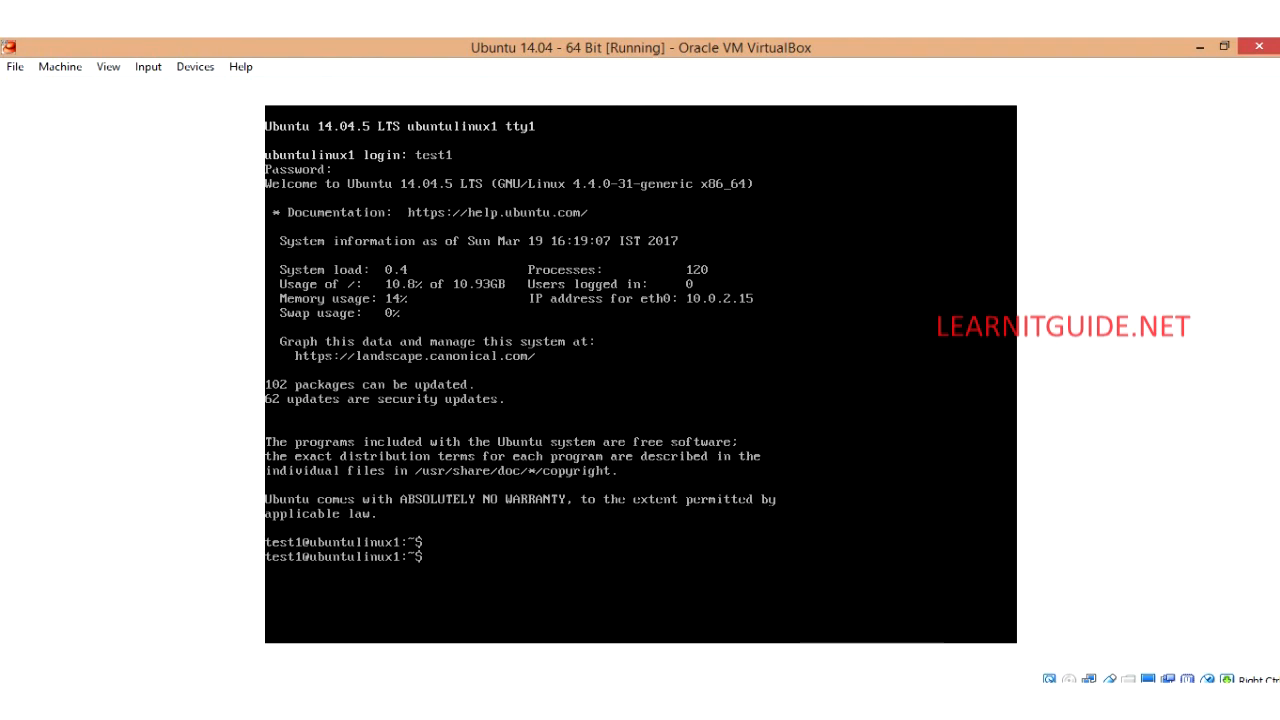
pyautogui.write('ls')
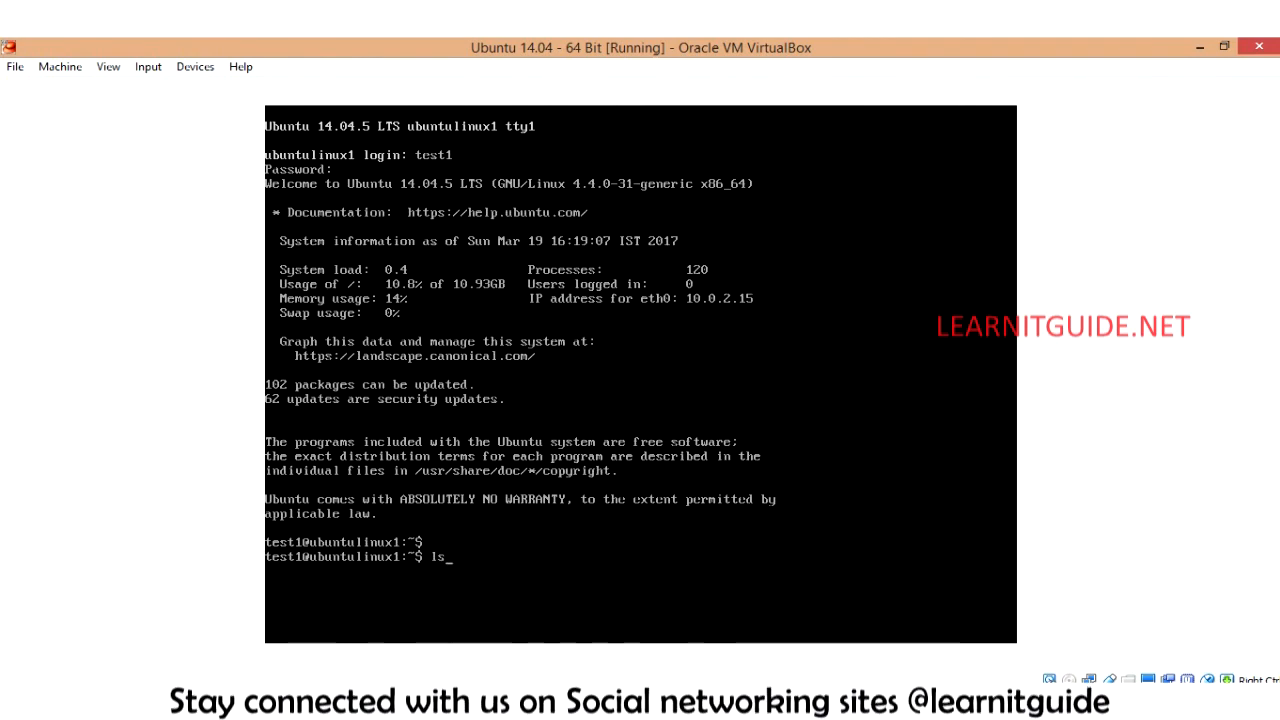
pyautogui.write('sb_release')
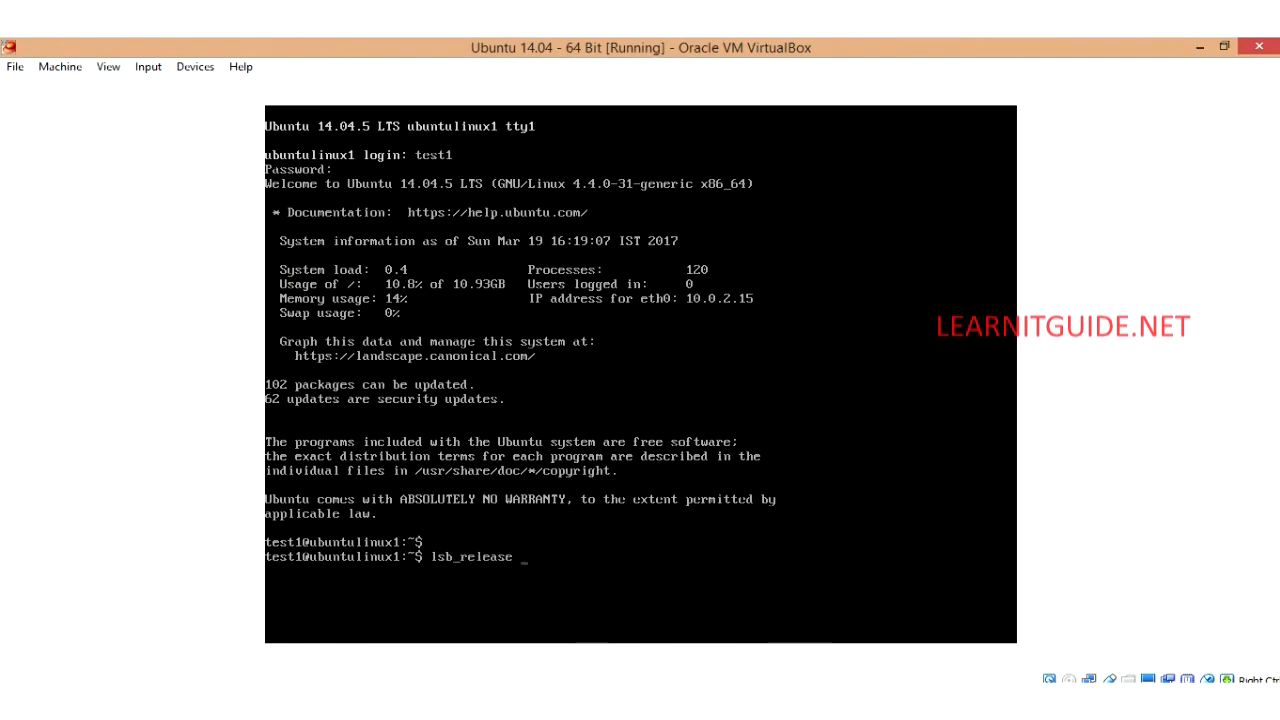